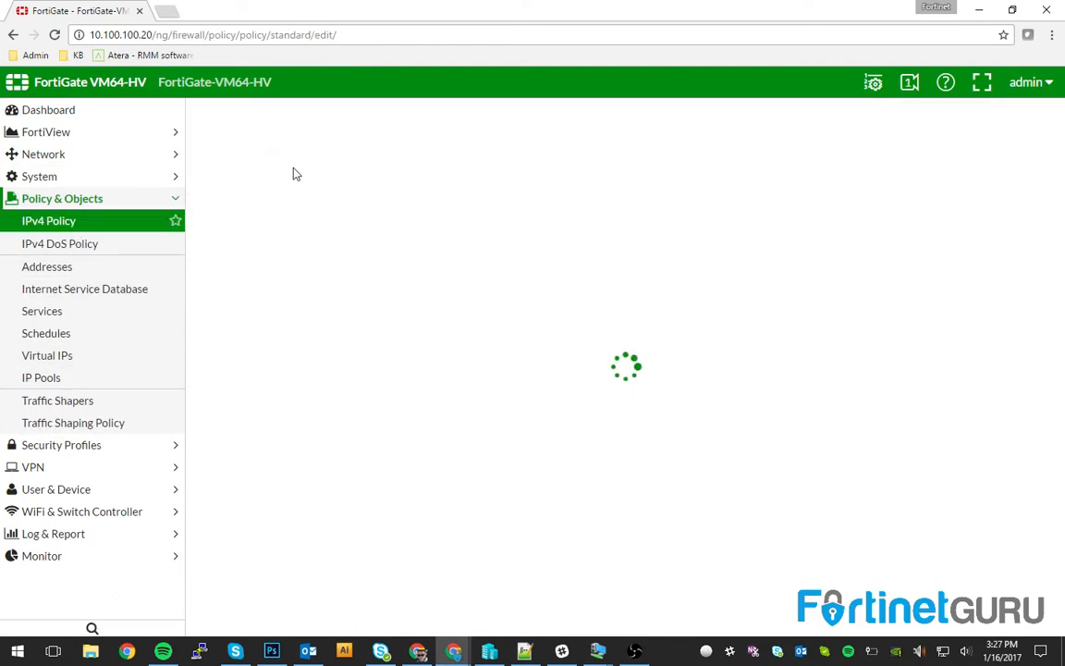
Cancel the unfinished new policy and toggle the Implicit group, leaving only the implicit deny rule
click(406, 166)
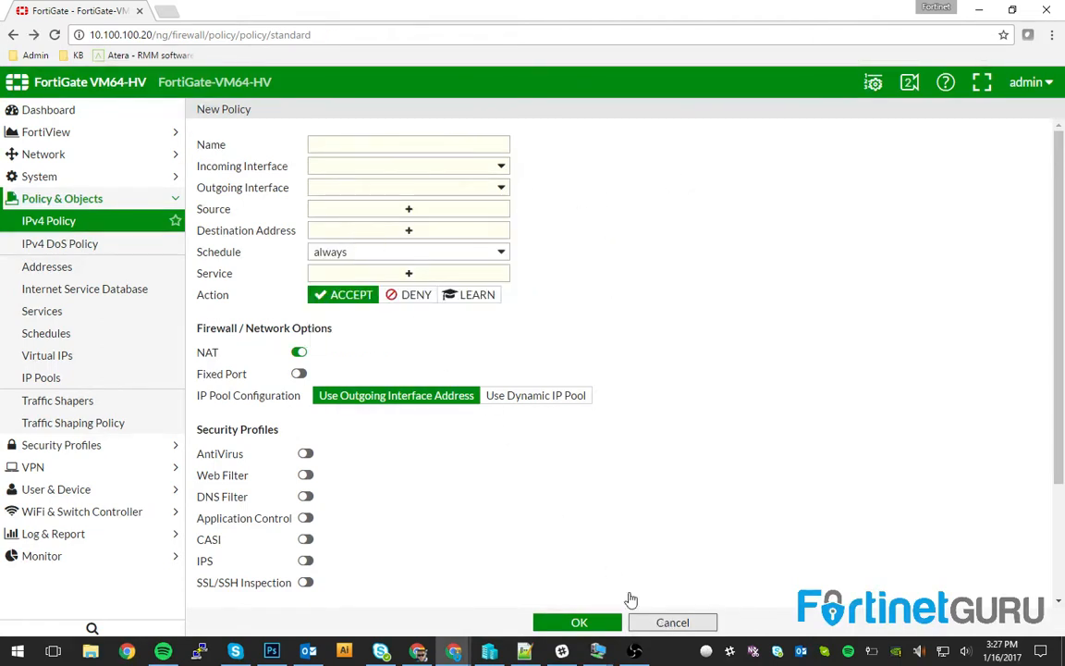
click(673, 621)
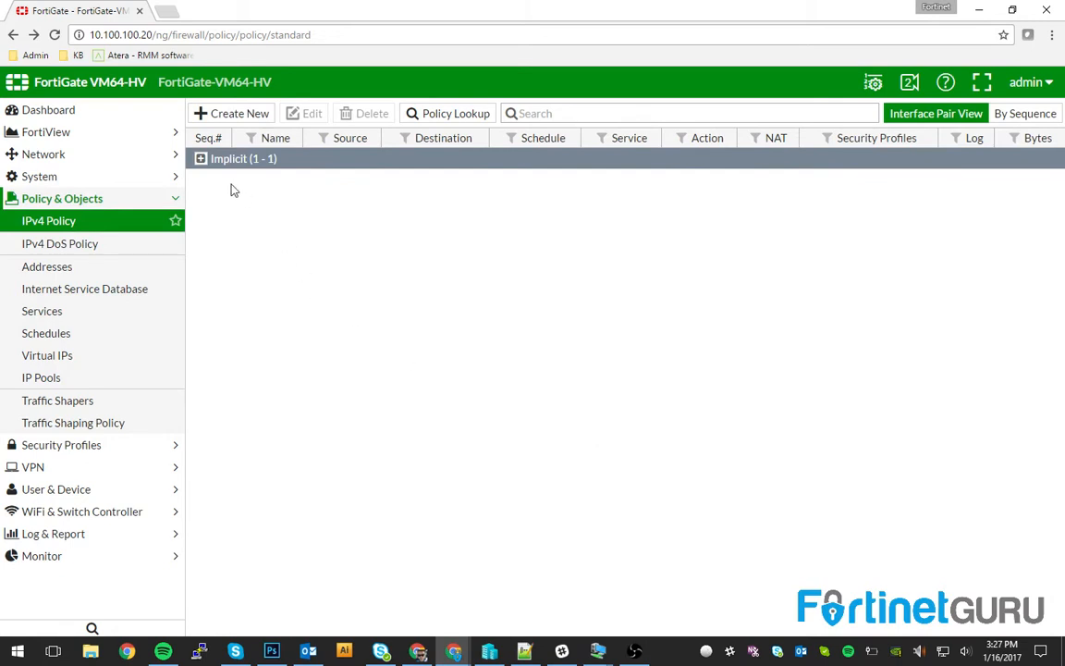
click(200, 159)
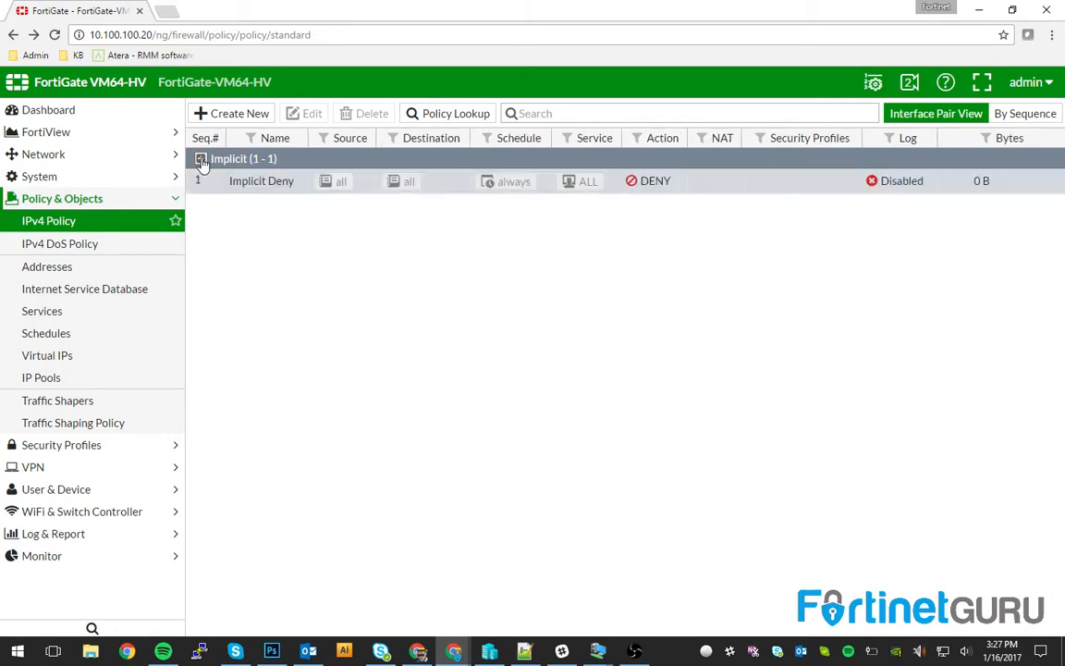
click(199, 159)
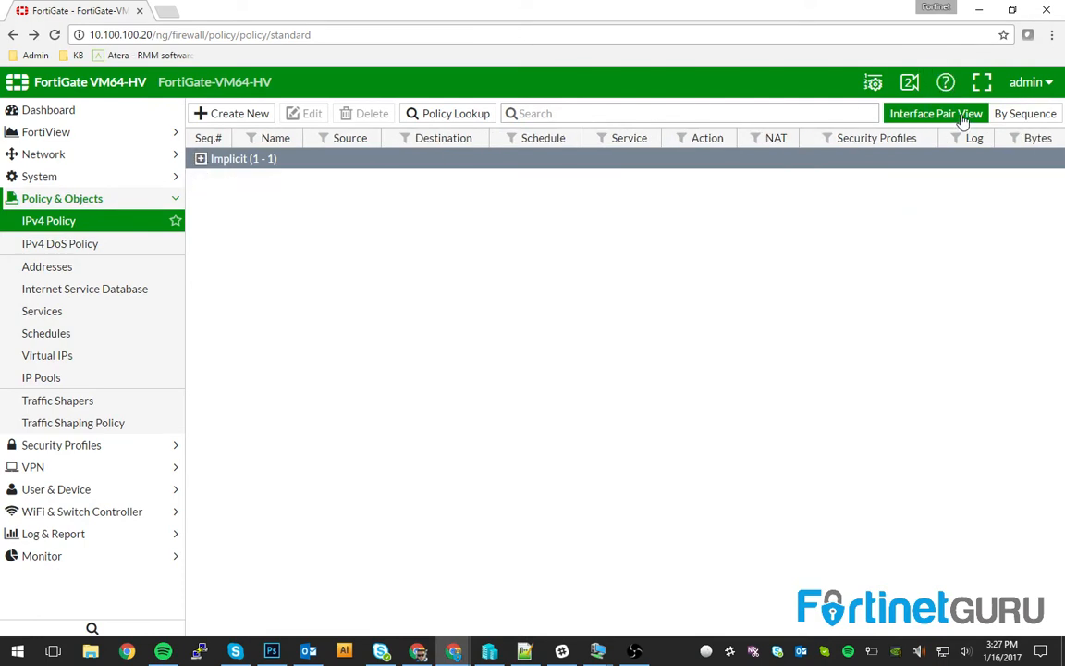
click(200, 159)
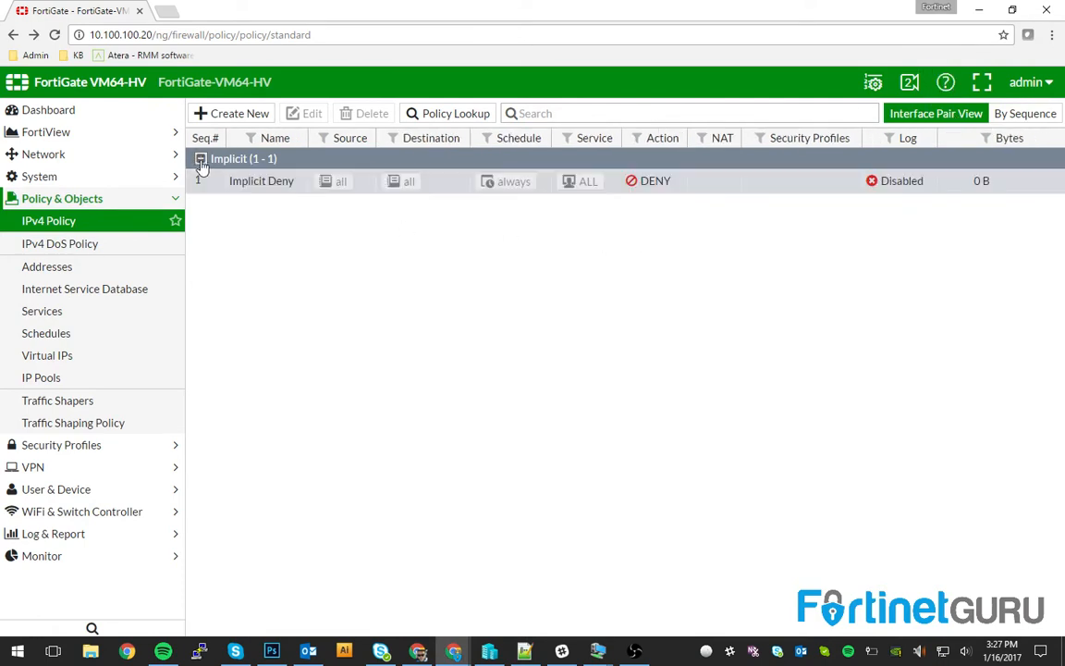
click(199, 159)
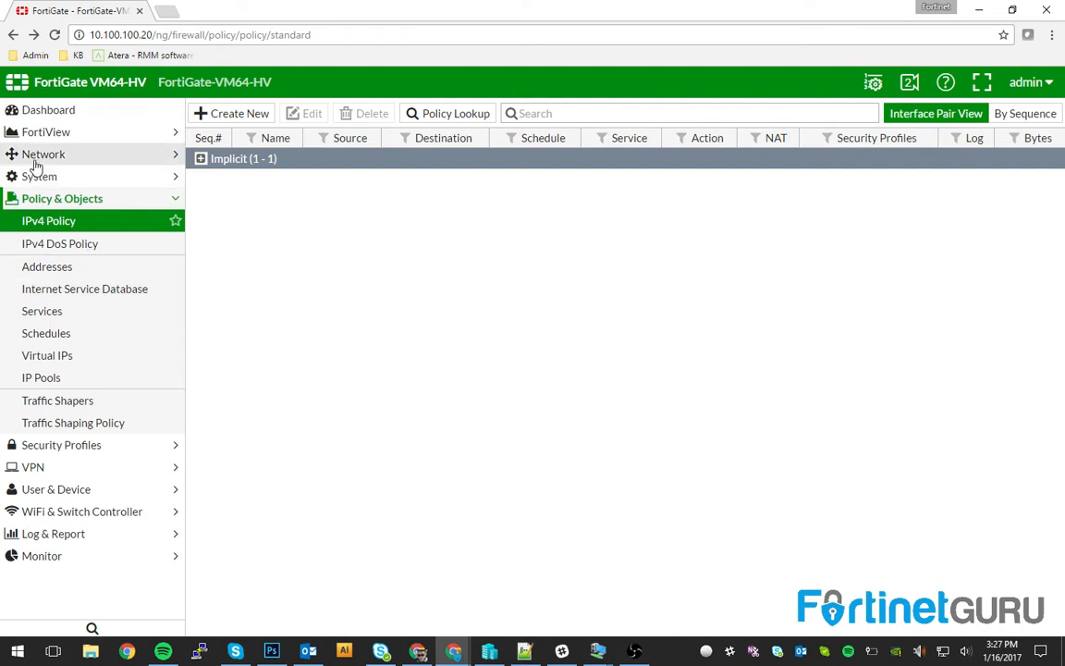
Show the Network Interfaces list with port1 and its VLAN interfaces
click(45, 154)
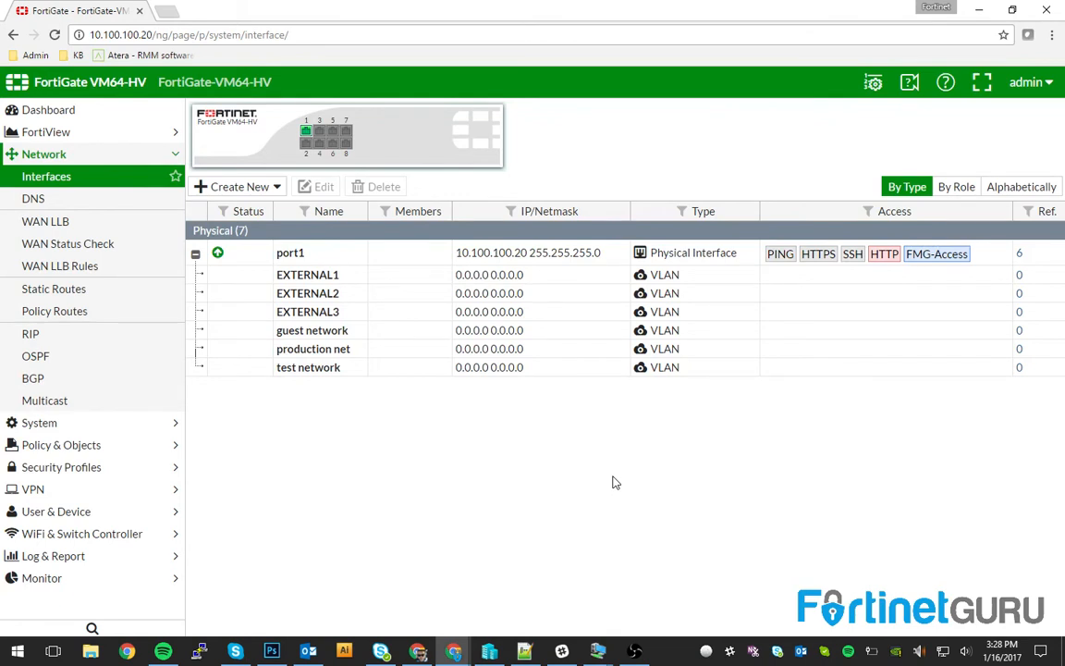
mouse_move(361, 366)
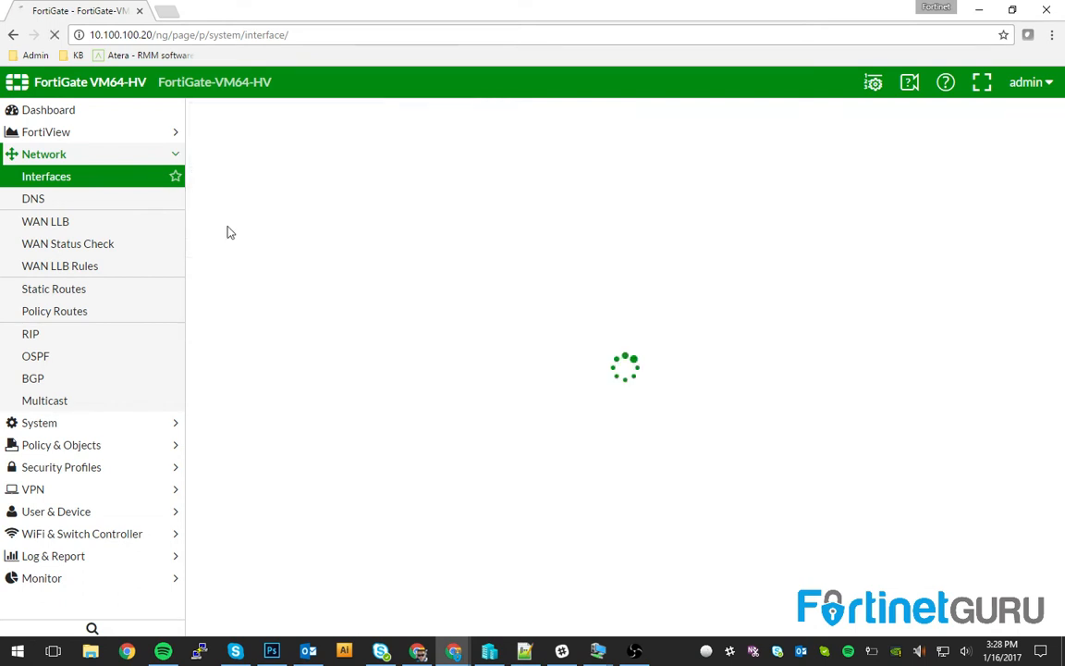
Name the new zone INSIDE, grouping guest network, production net and test network
text(INSIDE)
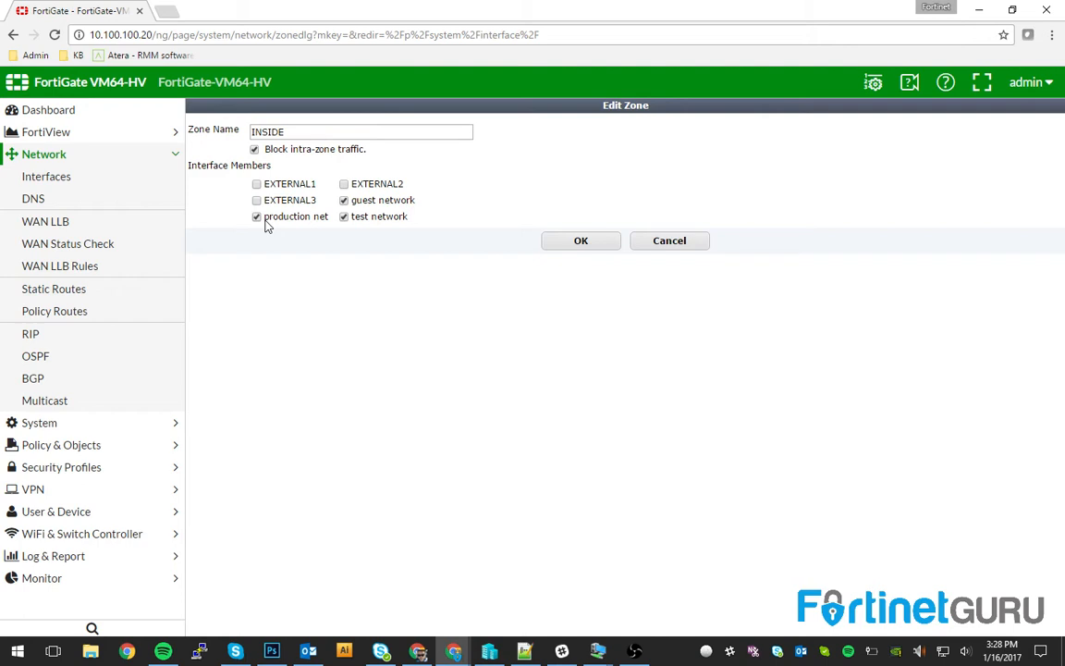
mouse_move(296, 233)
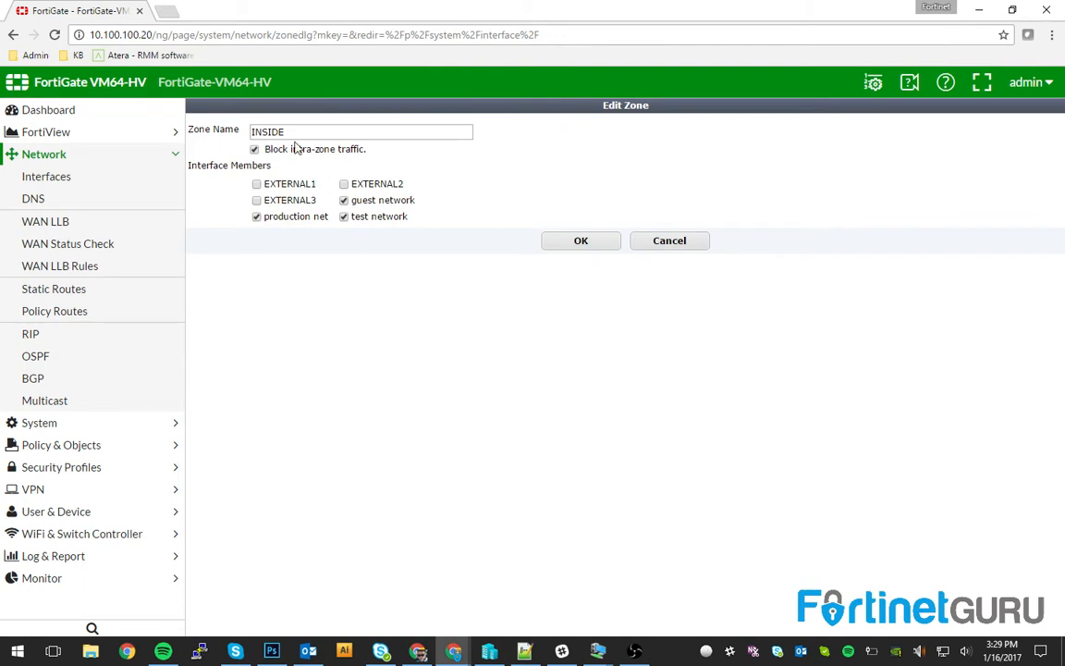
mouse_move(318, 244)
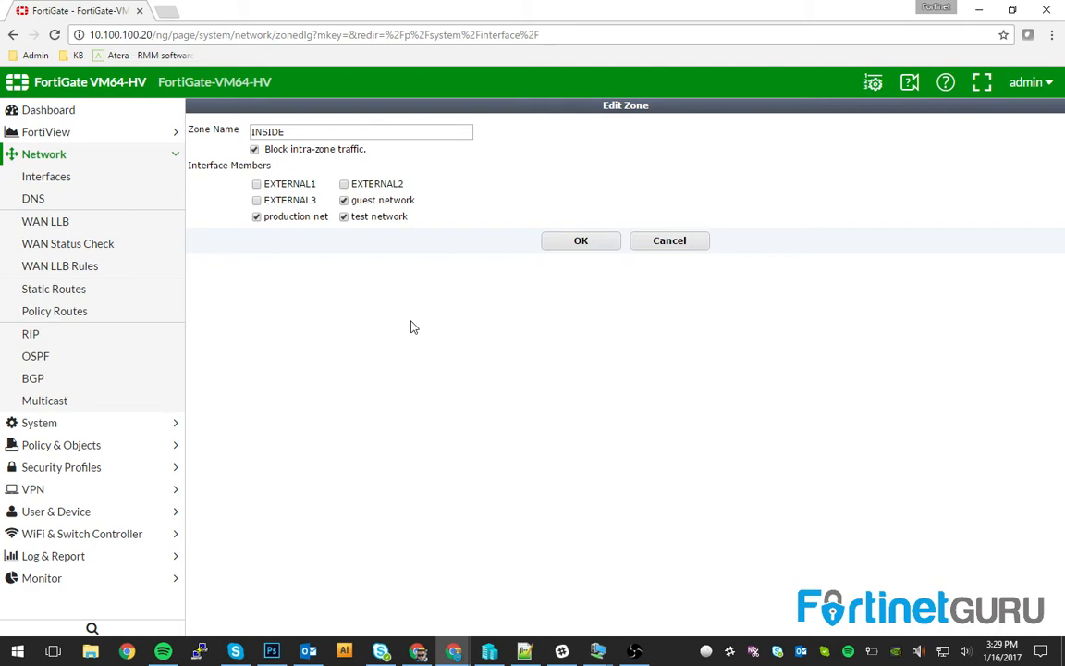
mouse_move(285, 166)
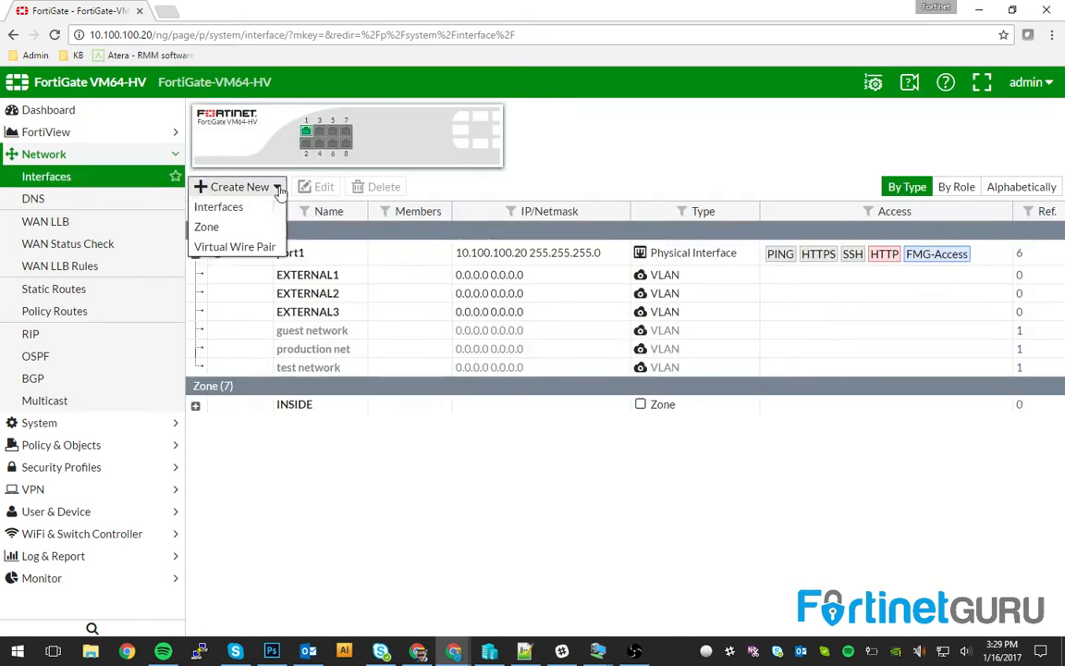
Create the OUTSIDE zone with EXTERNAL1, EXTERNAL2 and EXTERNAL3, then review the zone rows
click(207, 226)
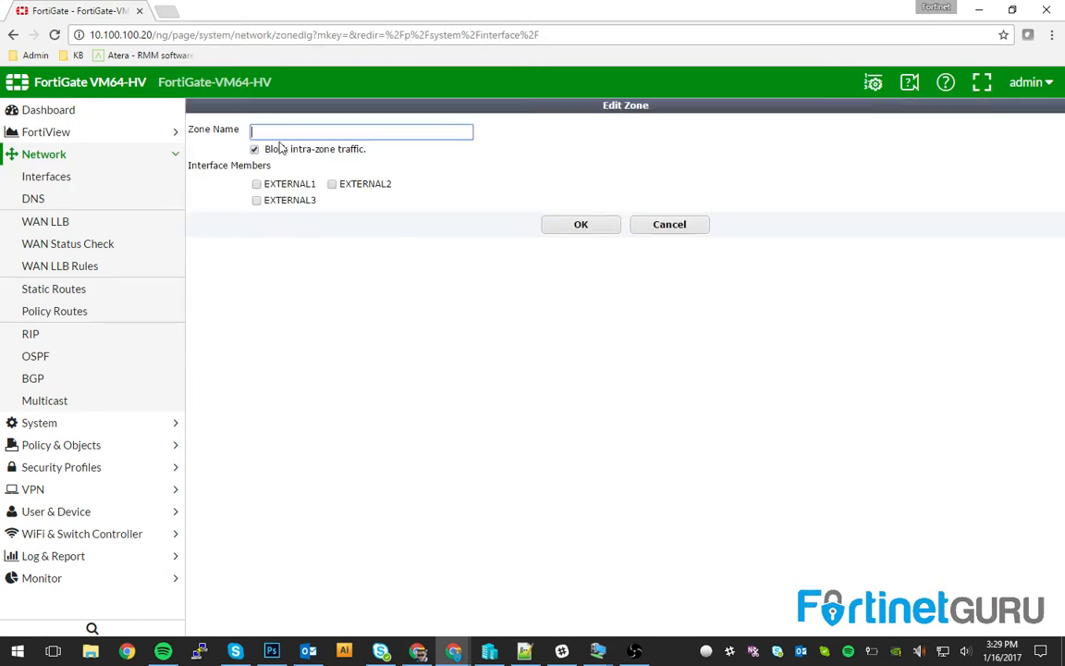
text(OUTSIDE)
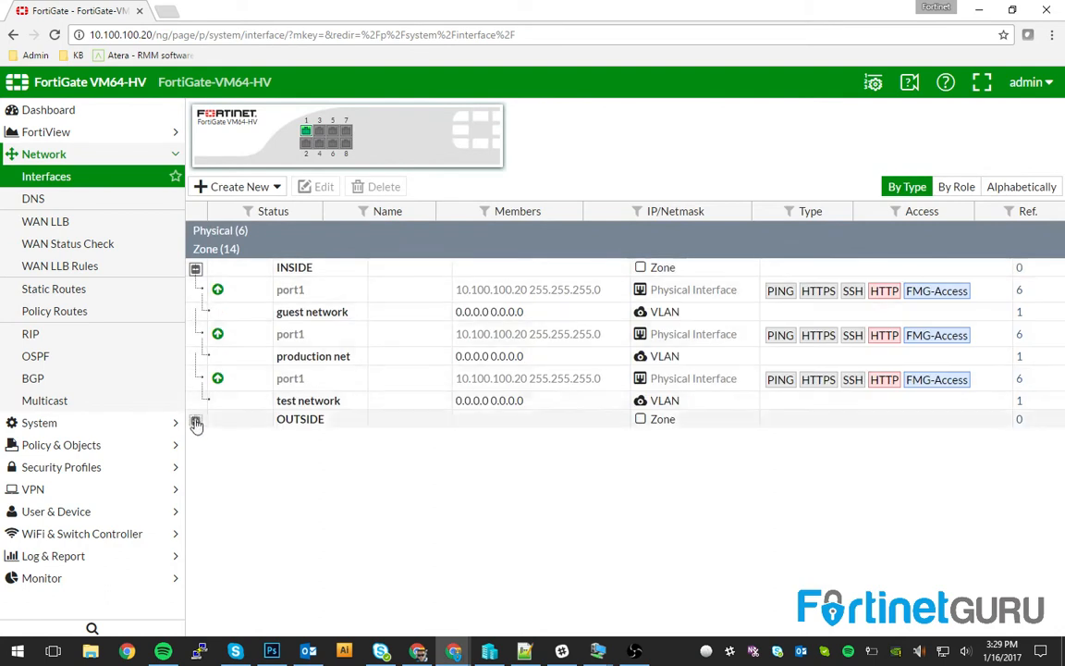
click(196, 418)
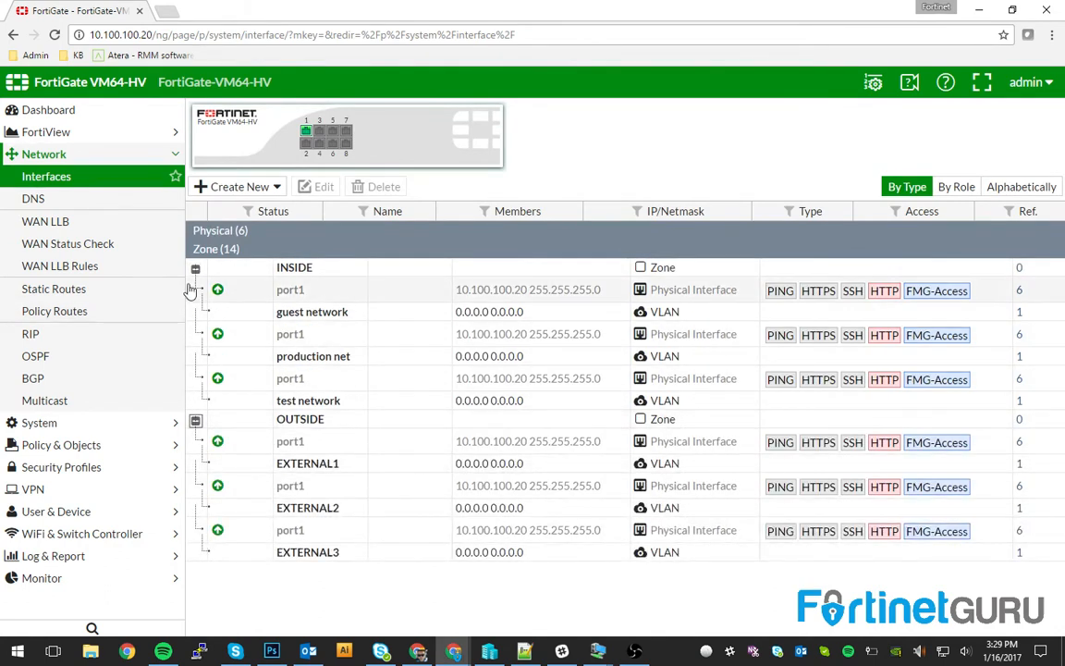
click(196, 268)
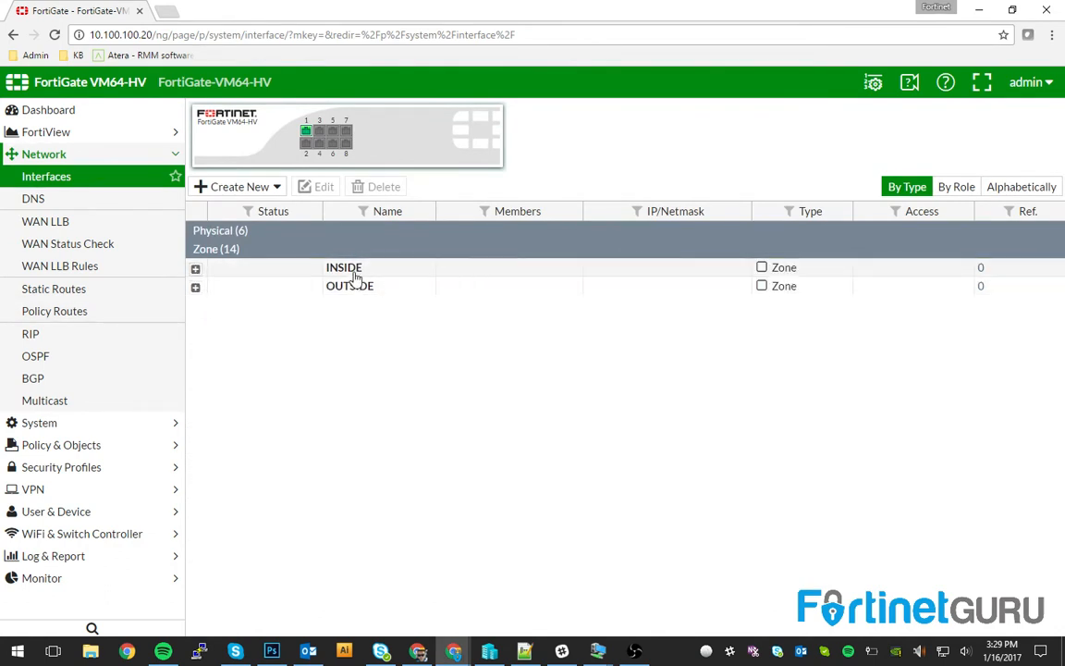
click(196, 267)
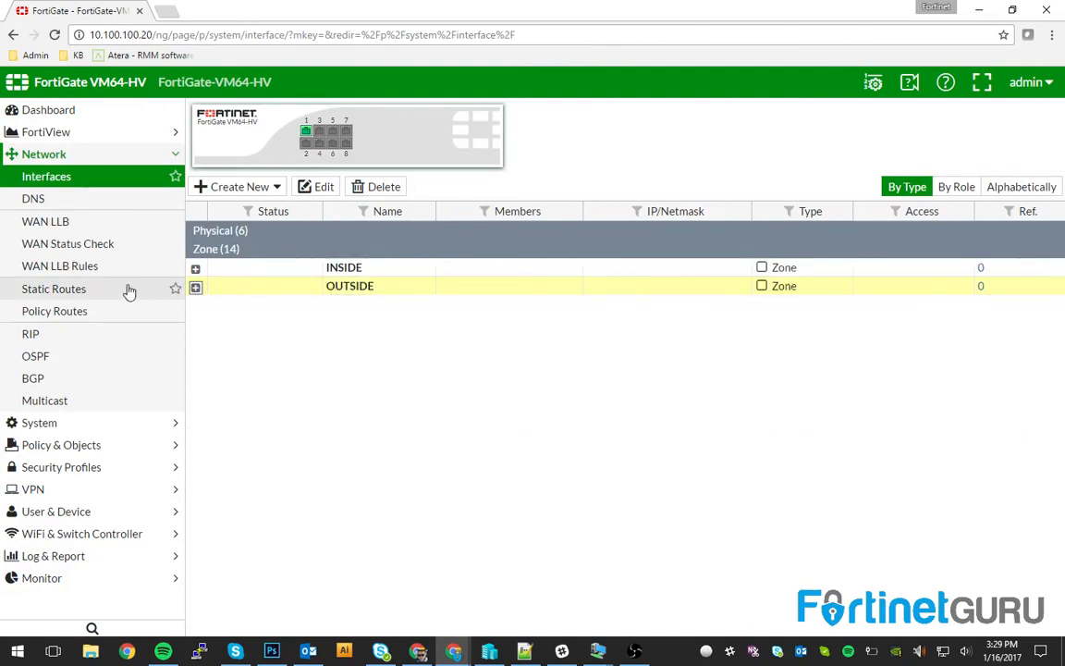
mouse_move(44, 222)
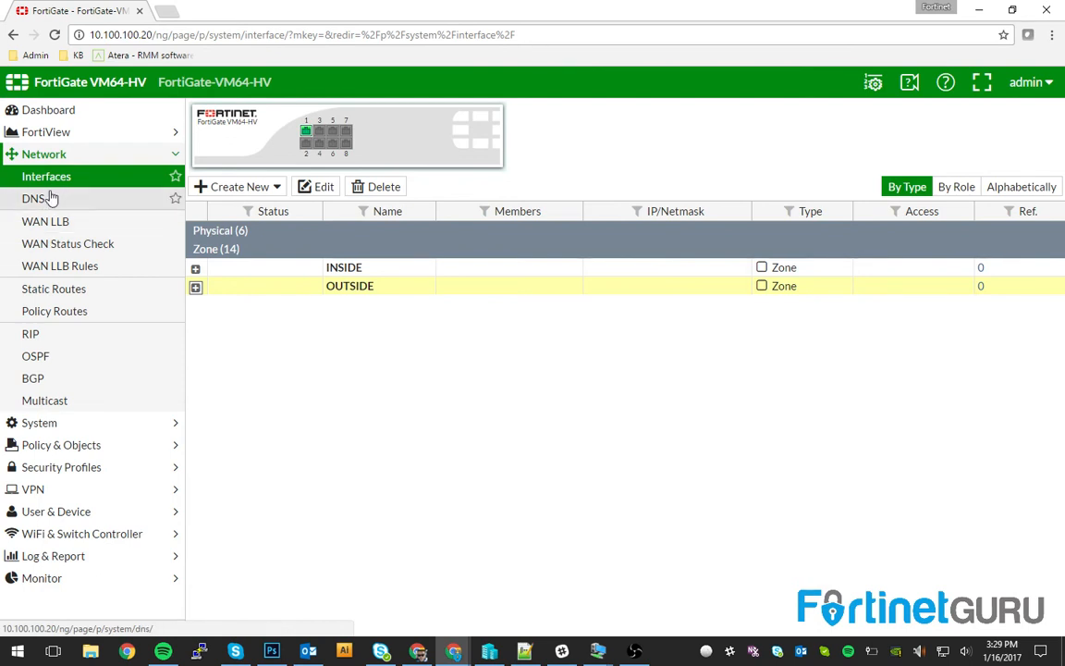
Go to Policy & Objects > IPv4 Policy and start a new policy
click(63, 198)
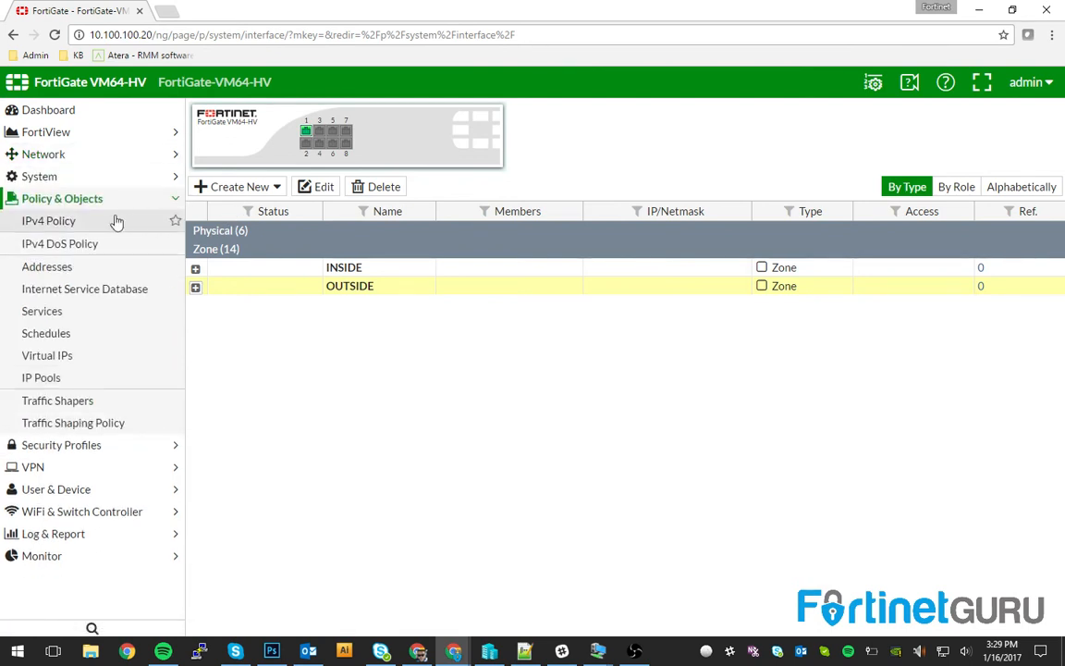
click(48, 221)
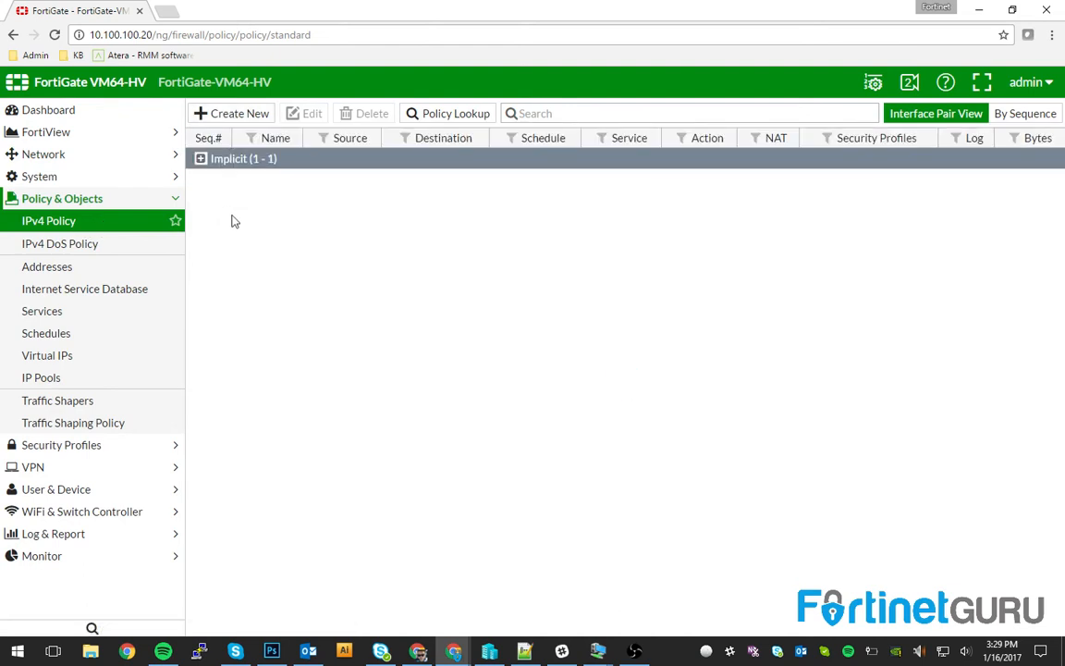
mouse_move(244, 194)
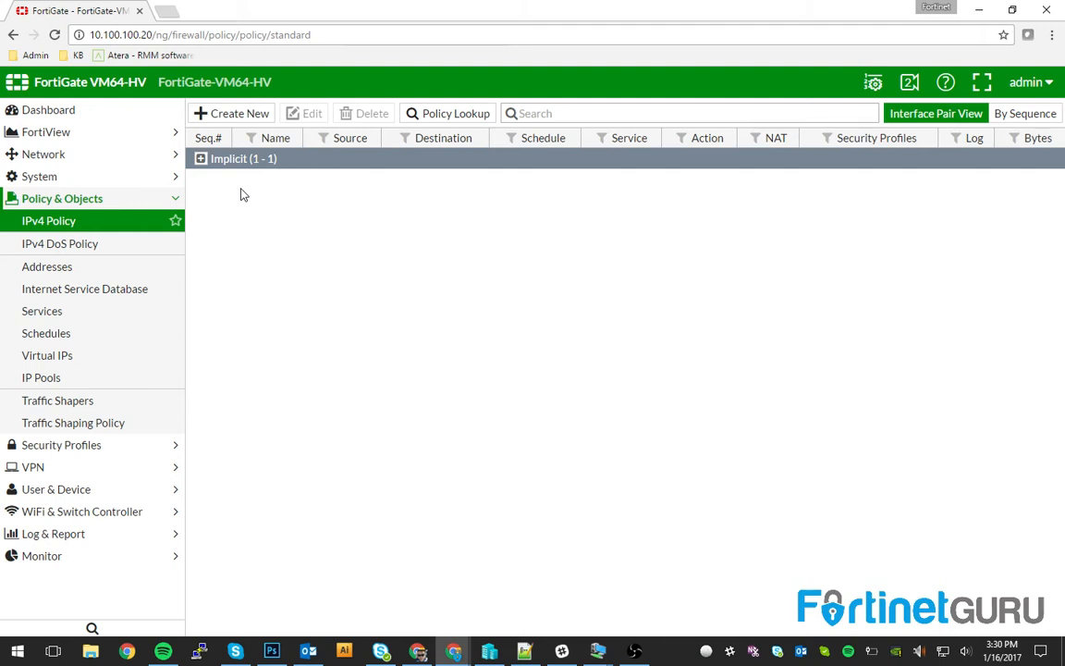
mouse_move(222, 120)
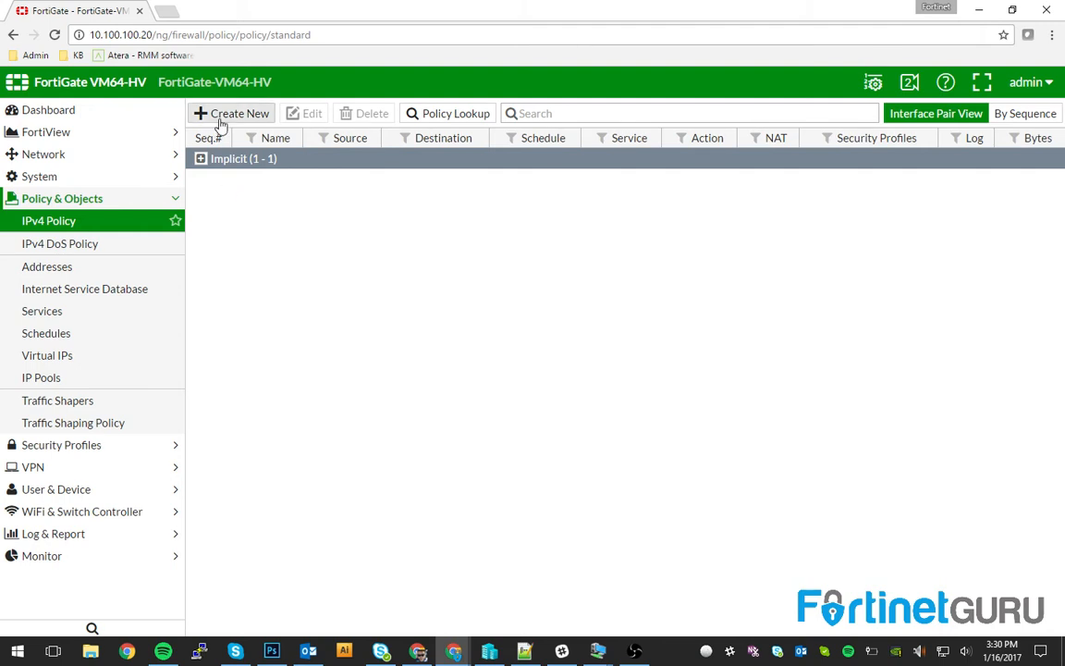
click(232, 113)
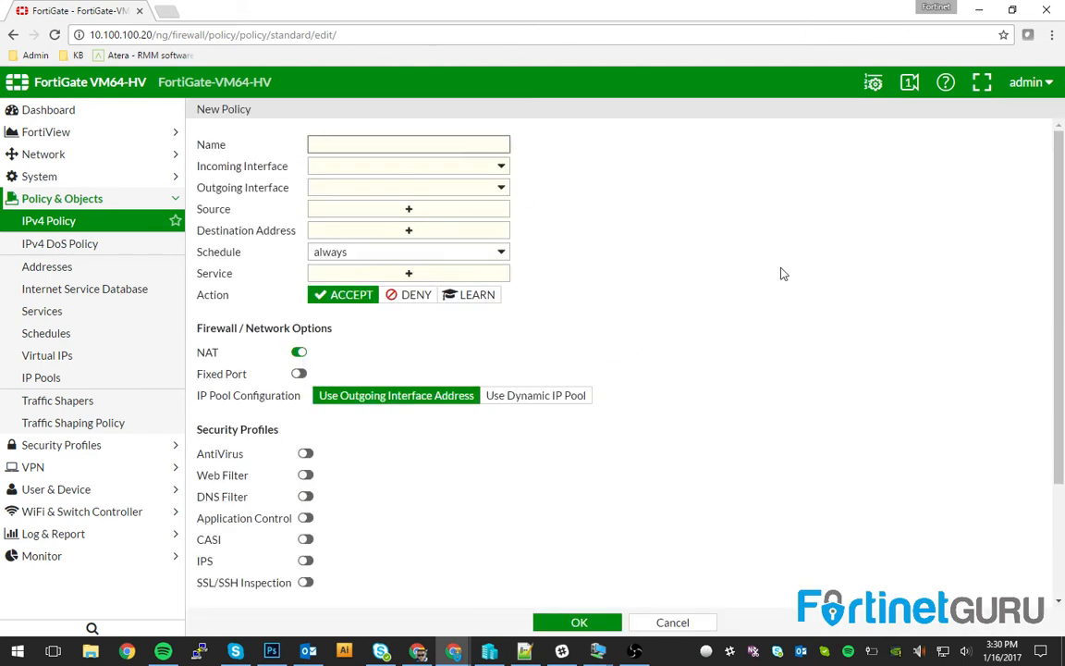
Define WEBACCESS: INSIDE to OUTSIDE, all sources and destinations, service ALL, ACCEPT with NAT on
text(WEBACCESS)
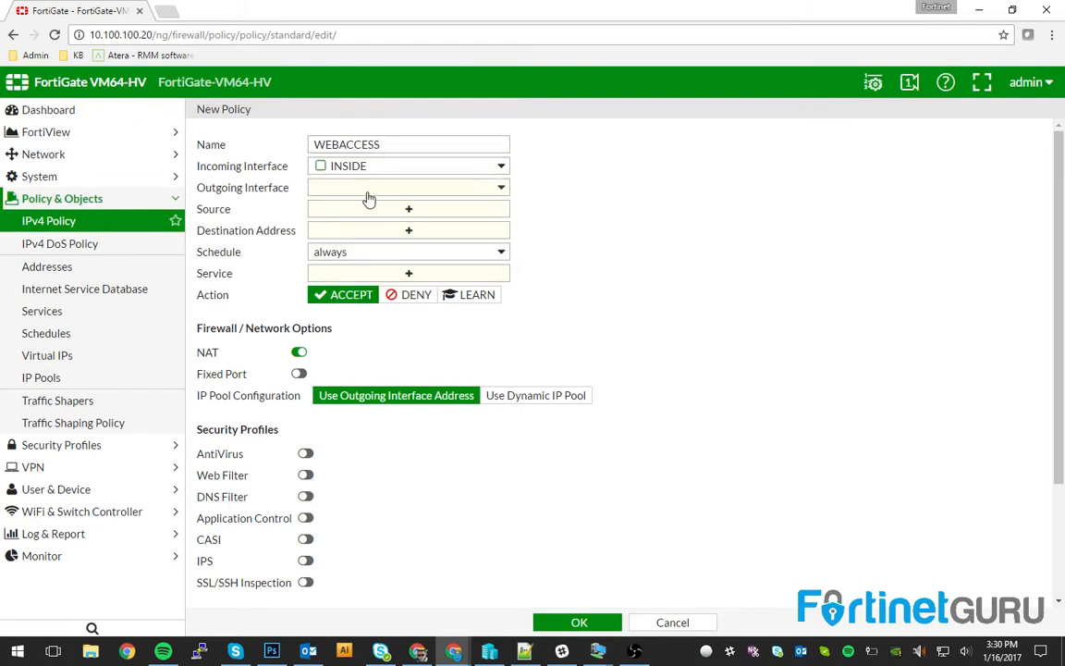
click(409, 207)
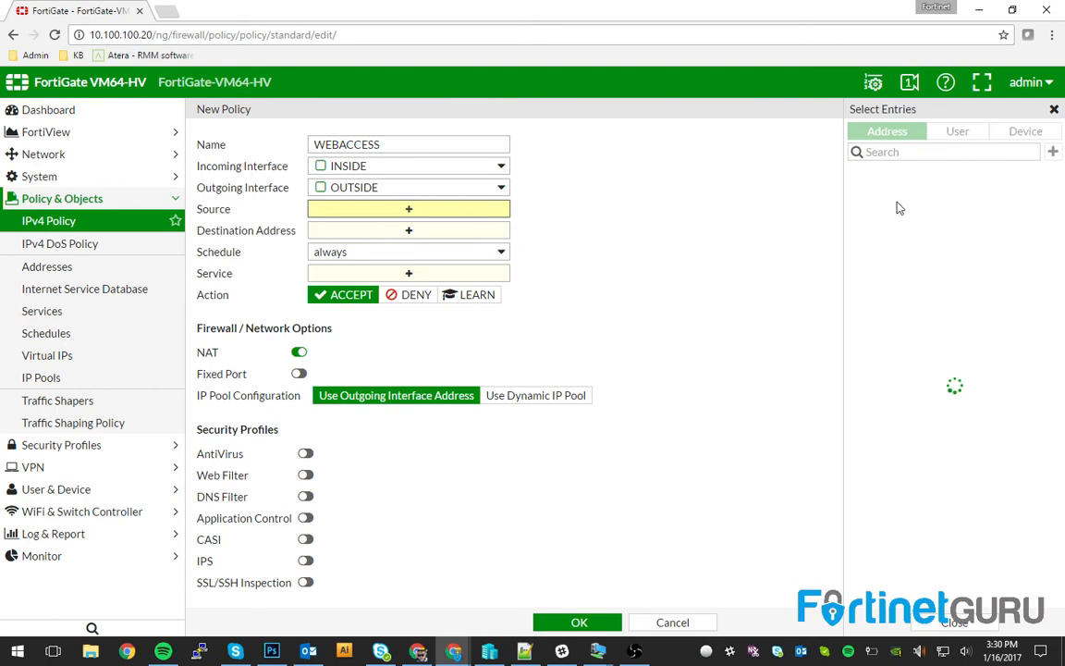
click(875, 193)
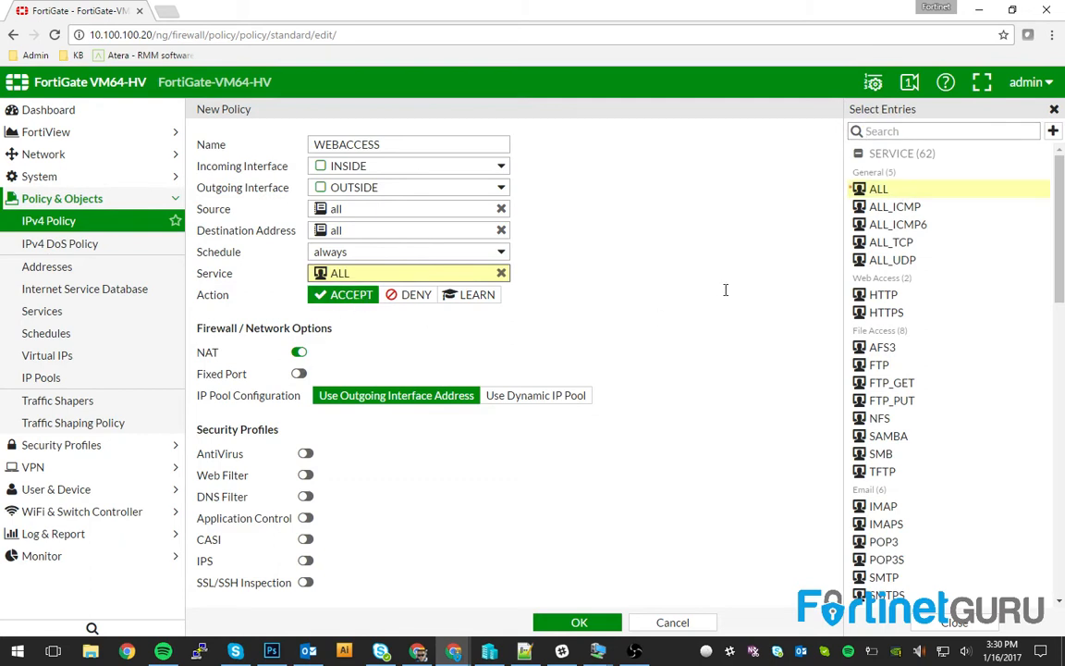
click(579, 621)
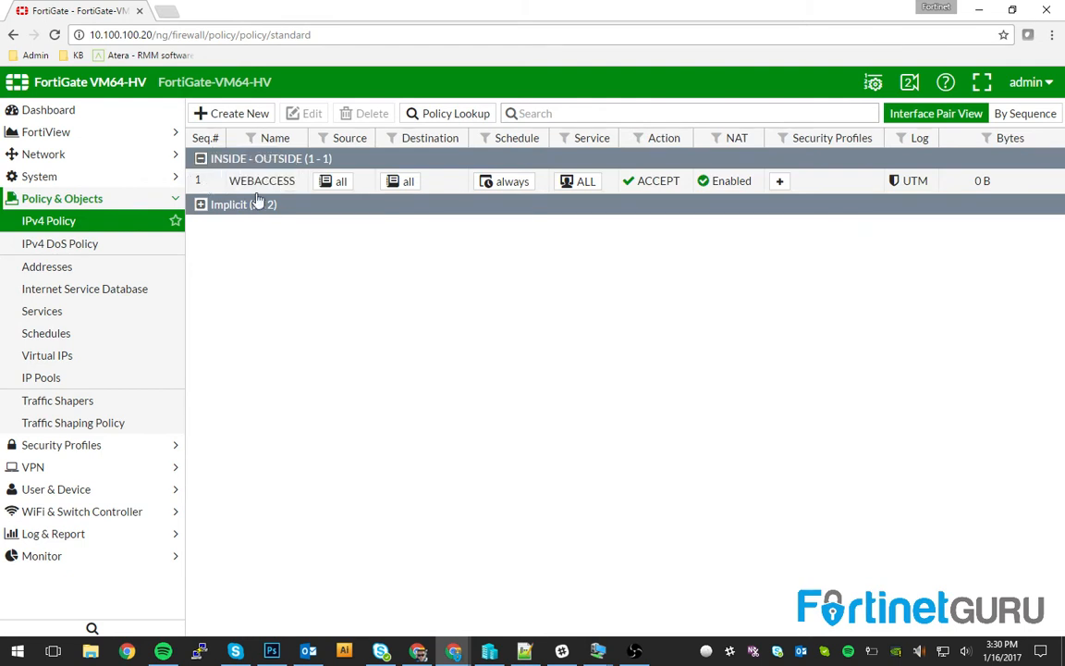
Save WEBACCESS and start RDP IN with OUTSIDE as incoming interface and any source address
click(262, 182)
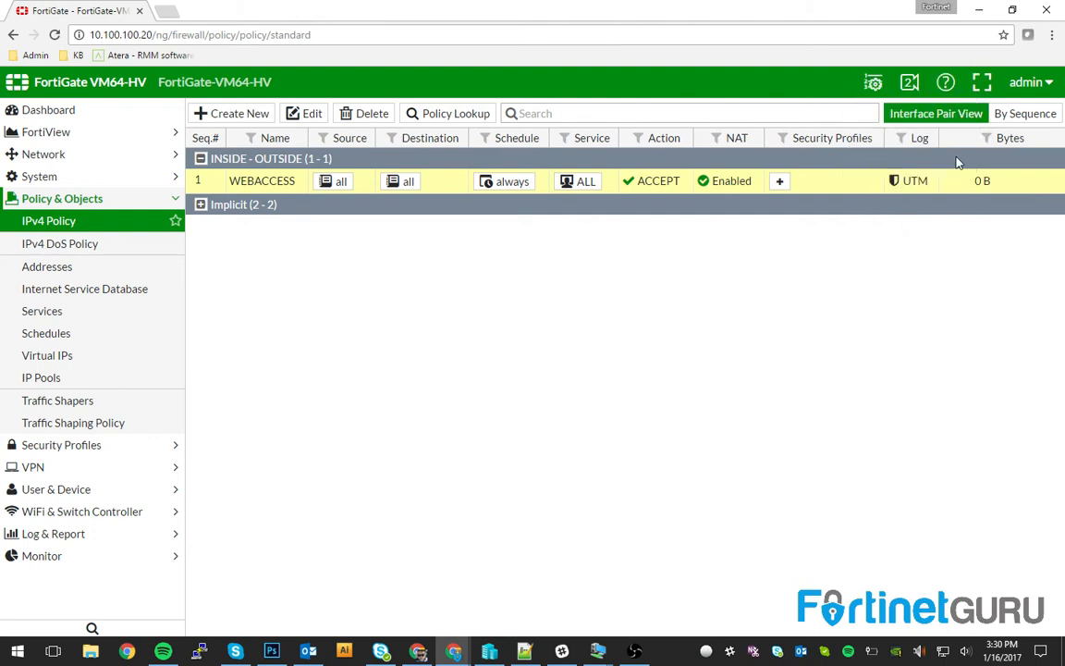
mouse_move(266, 191)
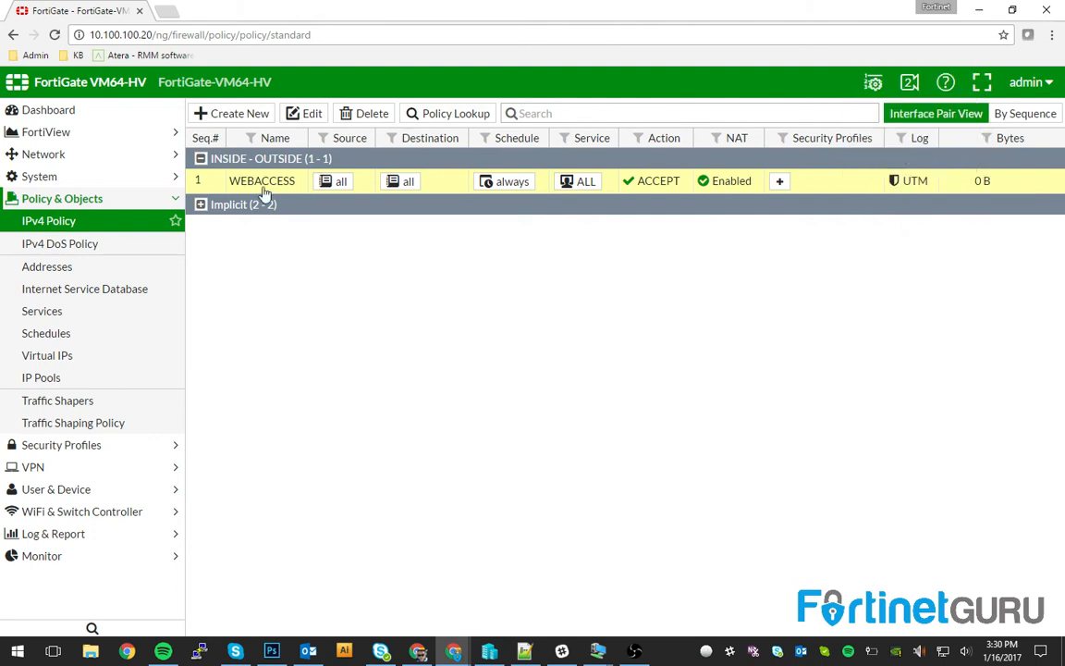
mouse_move(247, 183)
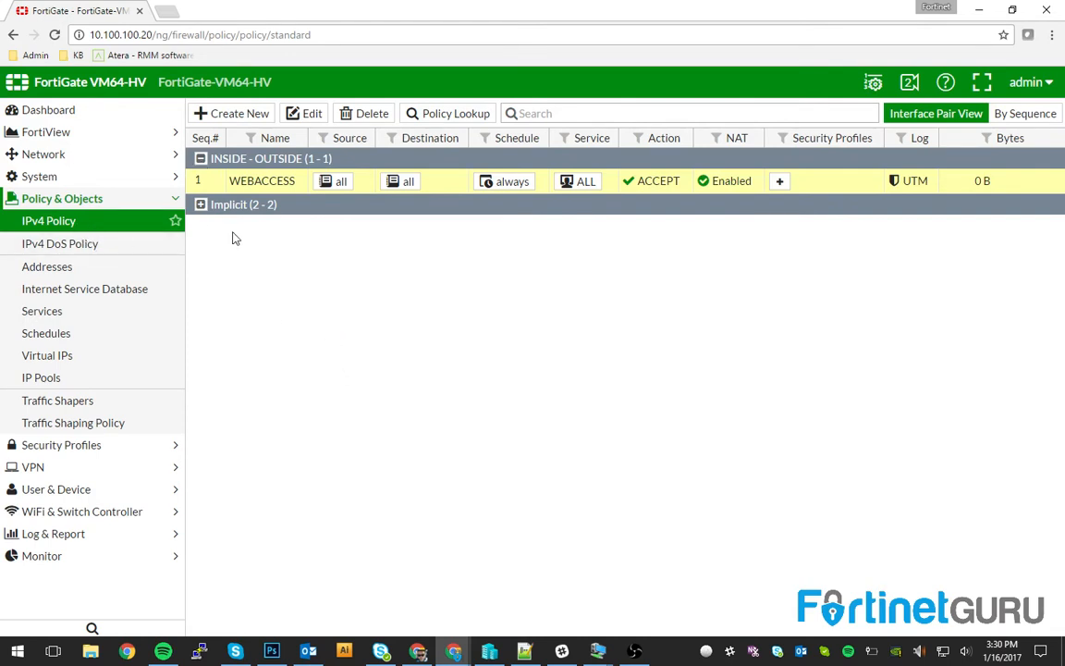
mouse_move(266, 201)
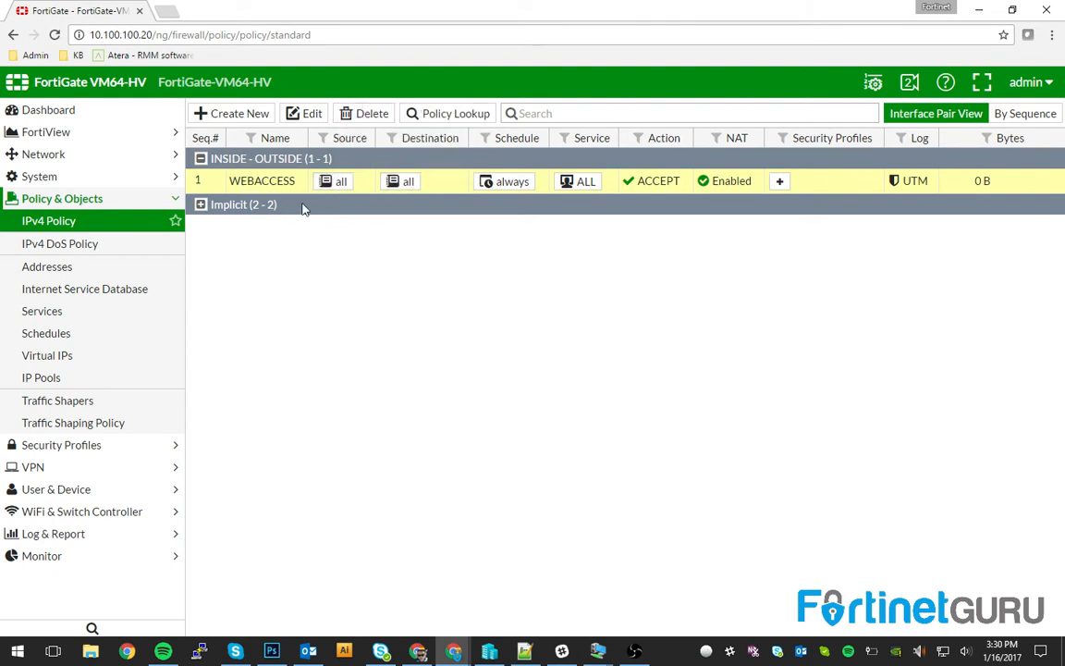
mouse_move(403, 270)
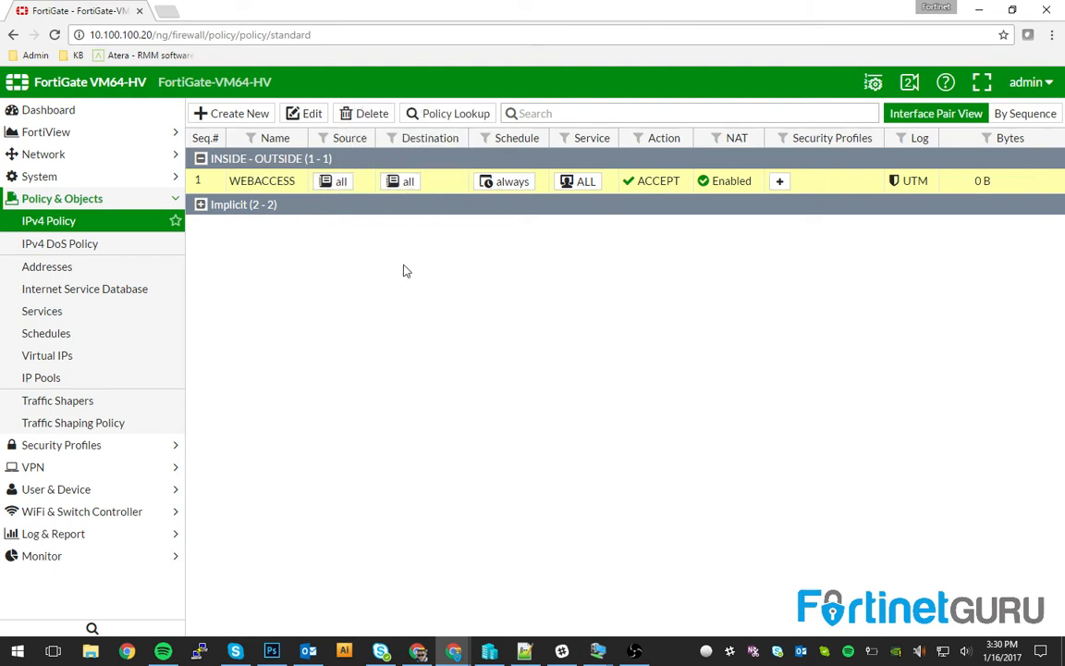
double_click(263, 181)
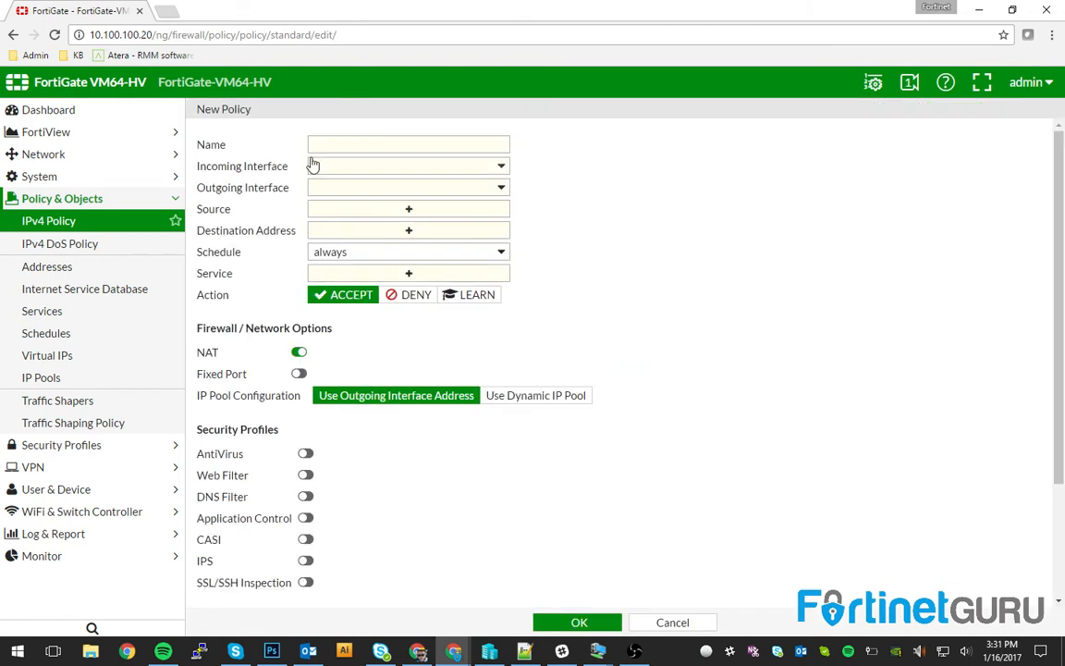
text(RD)
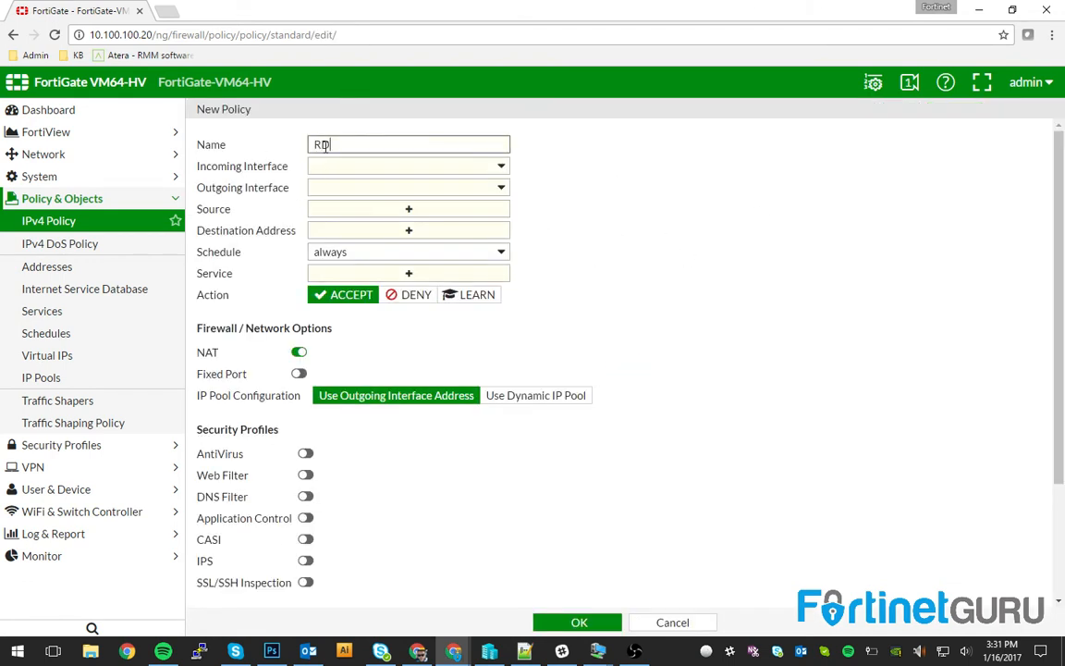
click(407, 166)
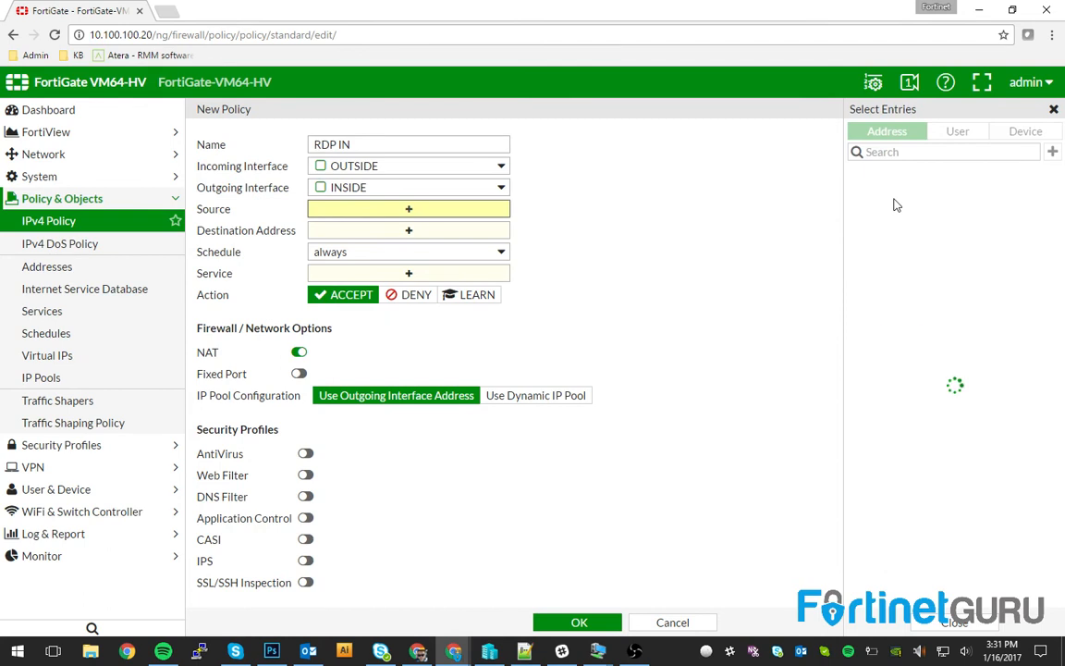
click(874, 172)
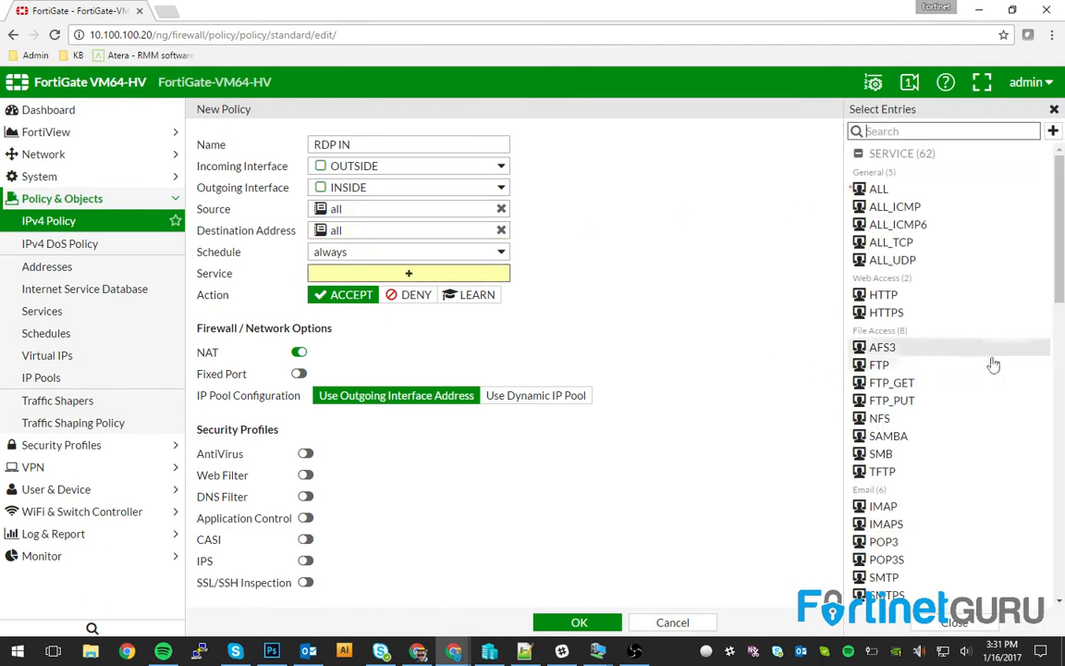
Restrict RDP IN to the RDP service, turn NAT off, and save it
scroll(down, 3)
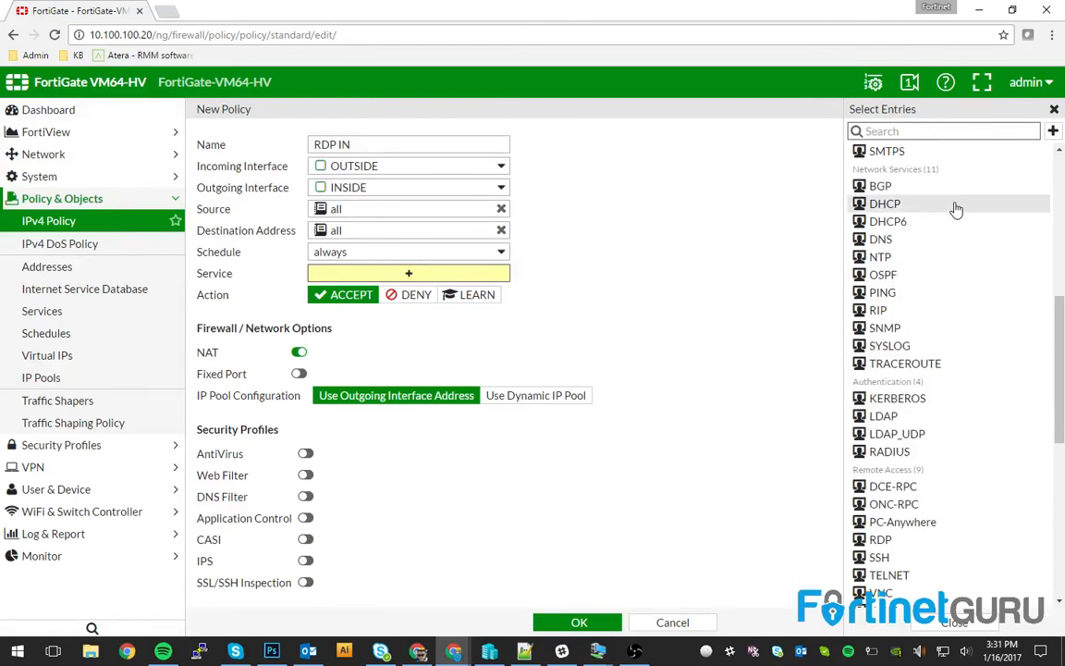
scroll(down, 3)
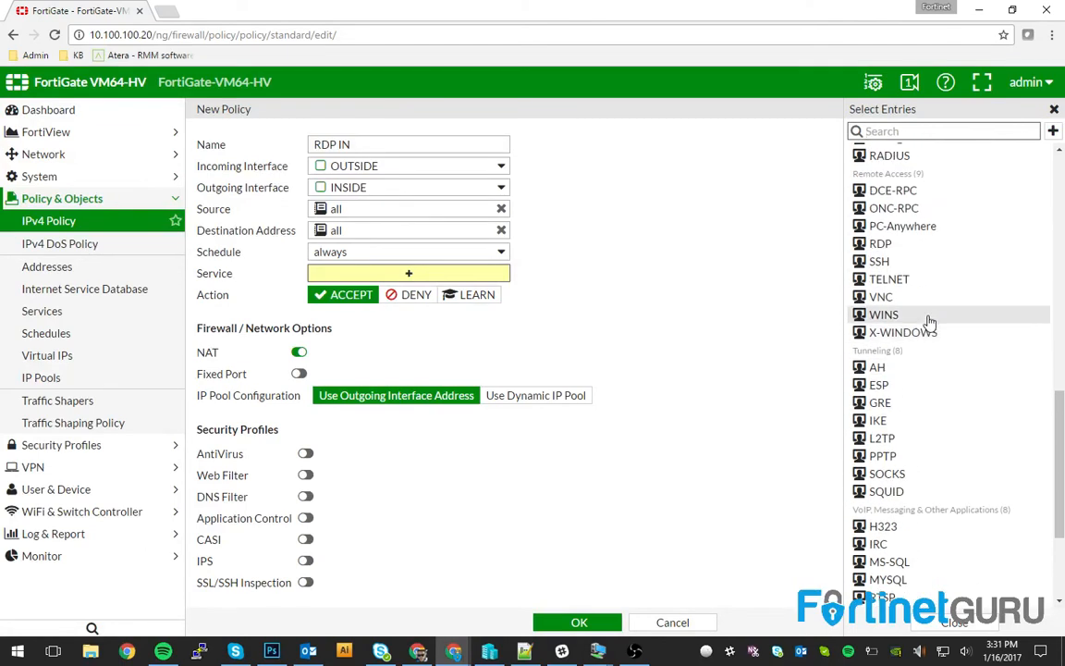
click(880, 244)
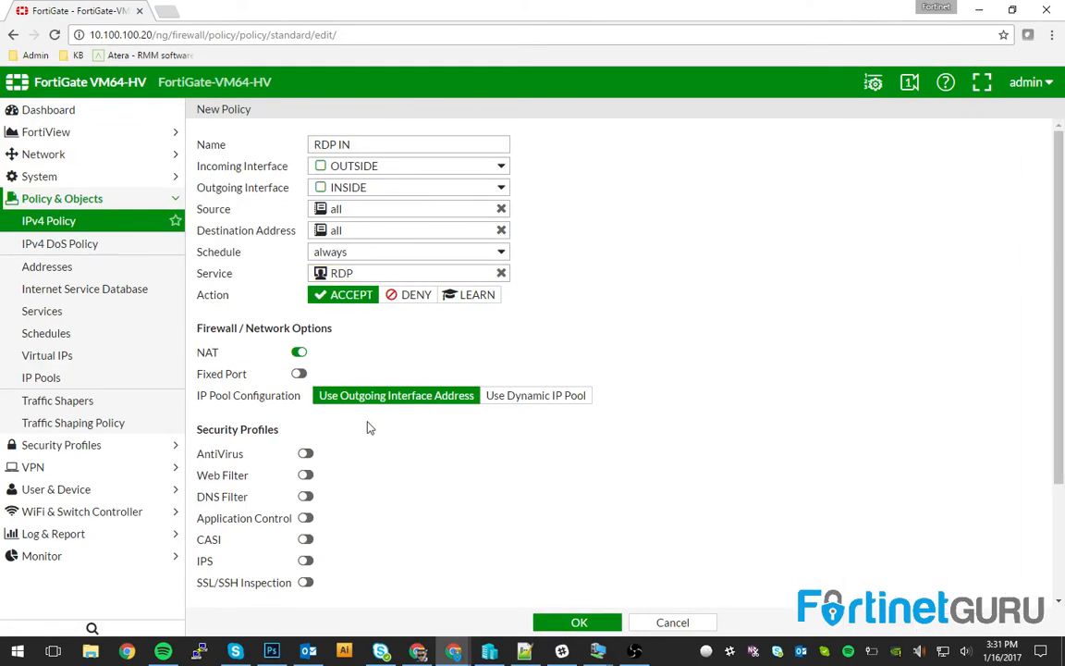
click(299, 351)
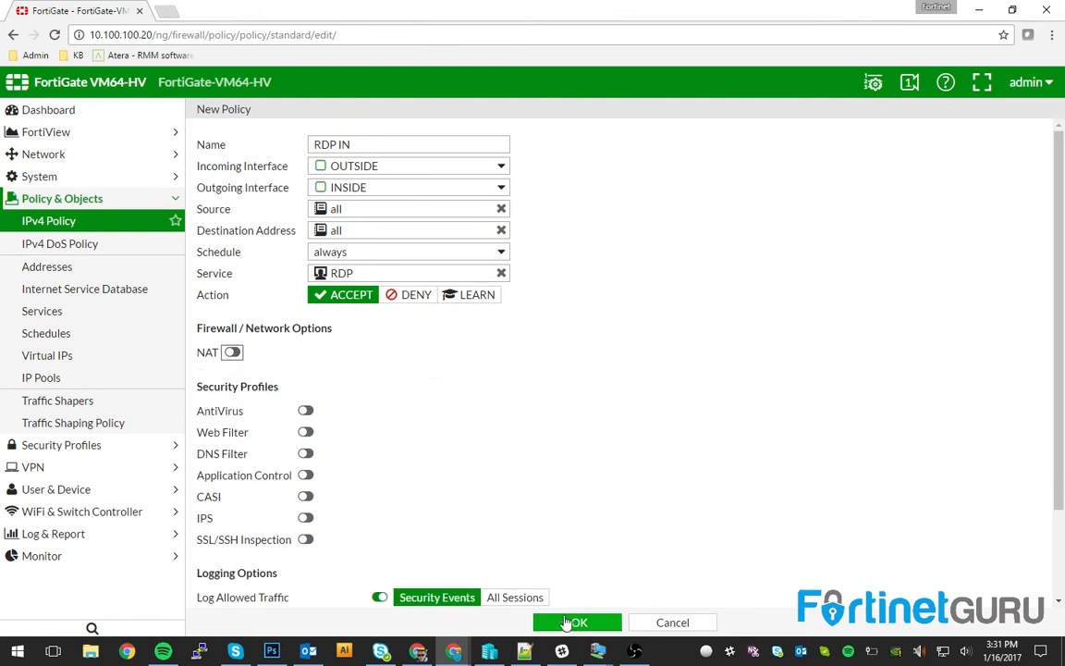
click(577, 621)
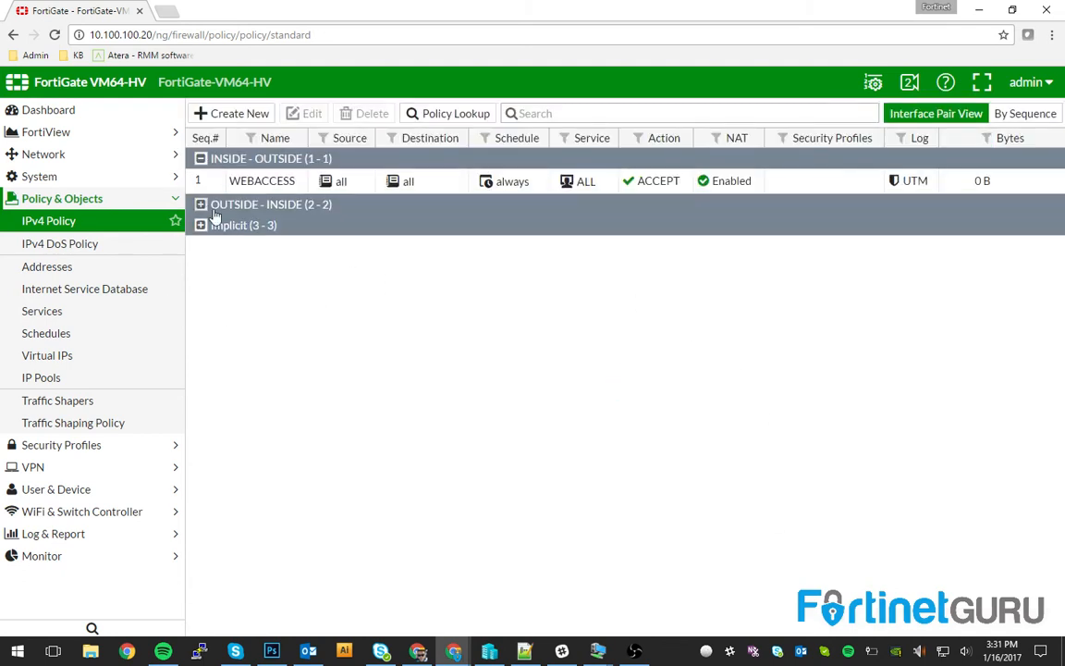
Create INSIDETOINSIDE accepting all traffic within the INSIDE zone with NAT off, and save it
click(199, 203)
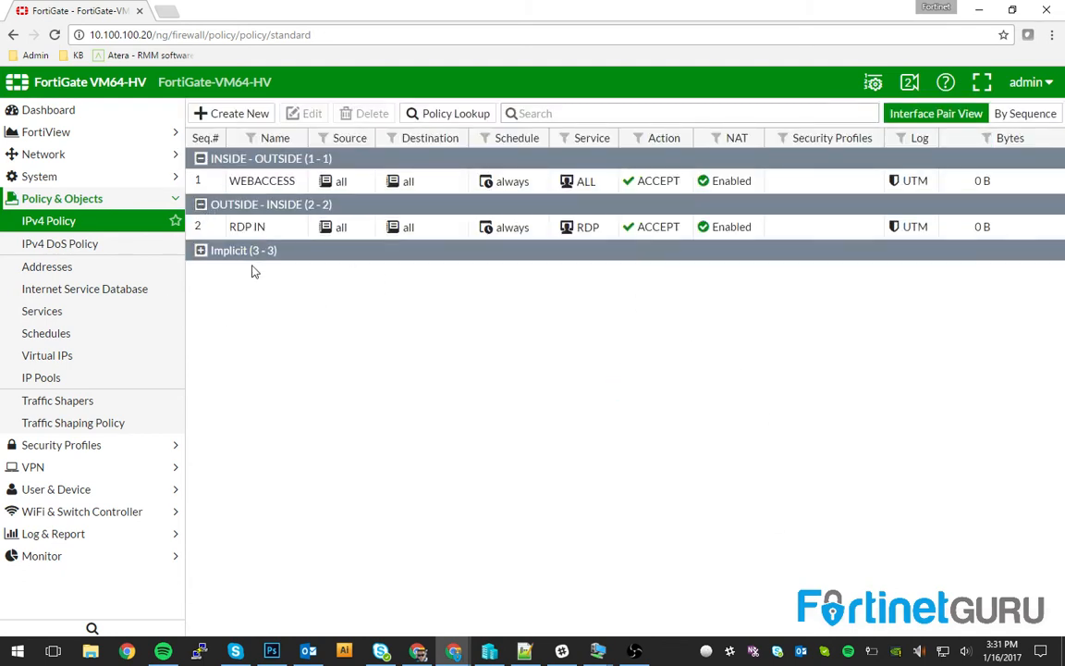
double_click(263, 182)
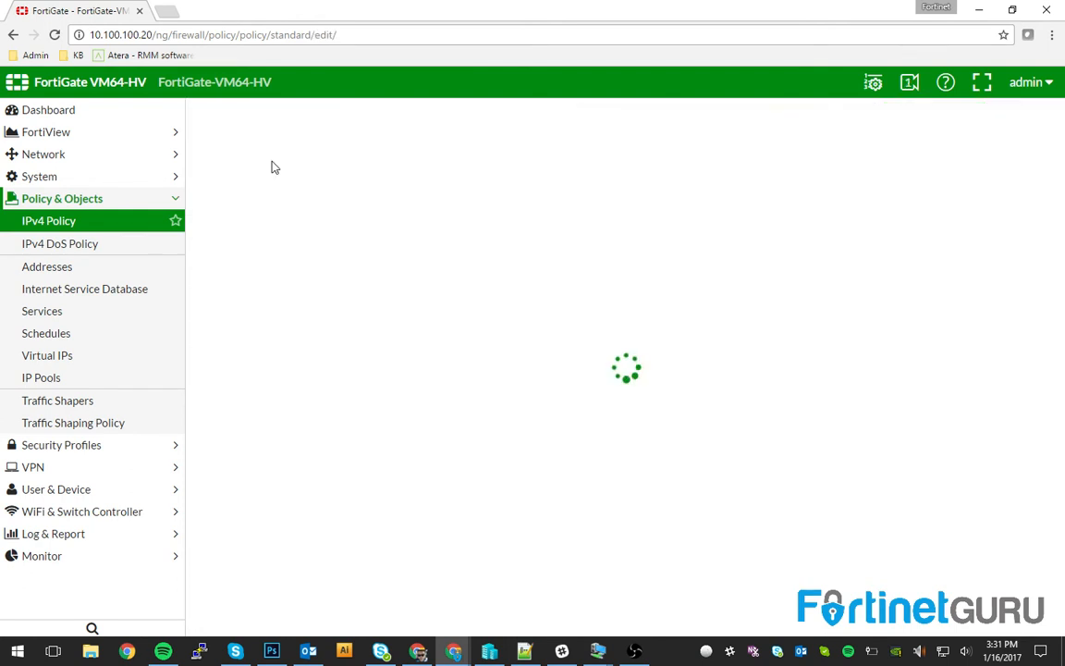
mouse_move(318, 156)
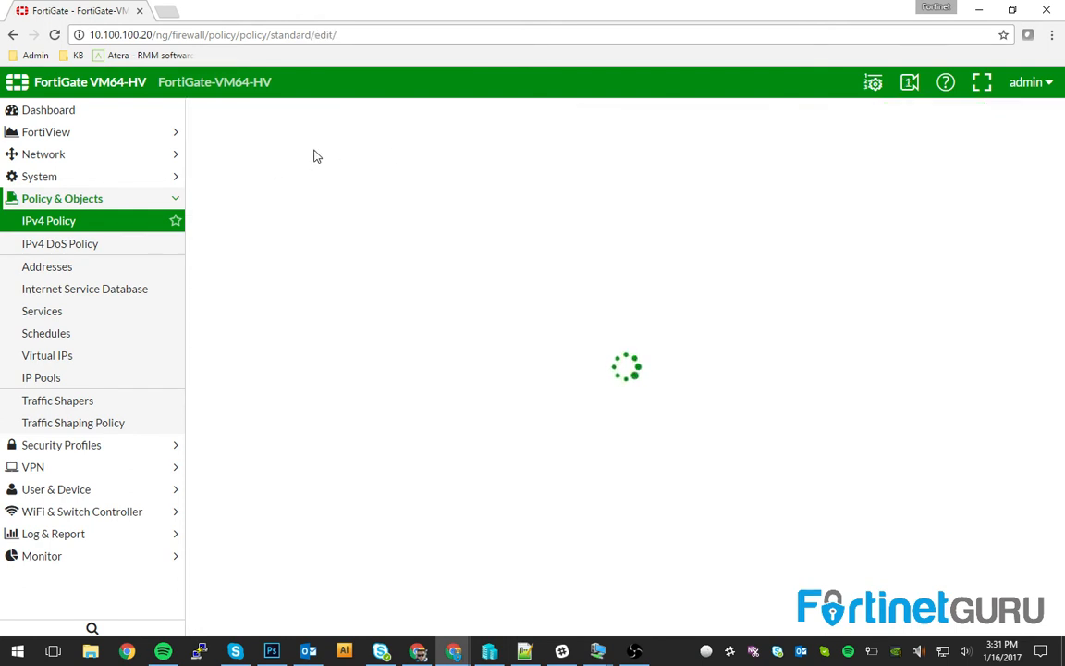
text(INSIDE)
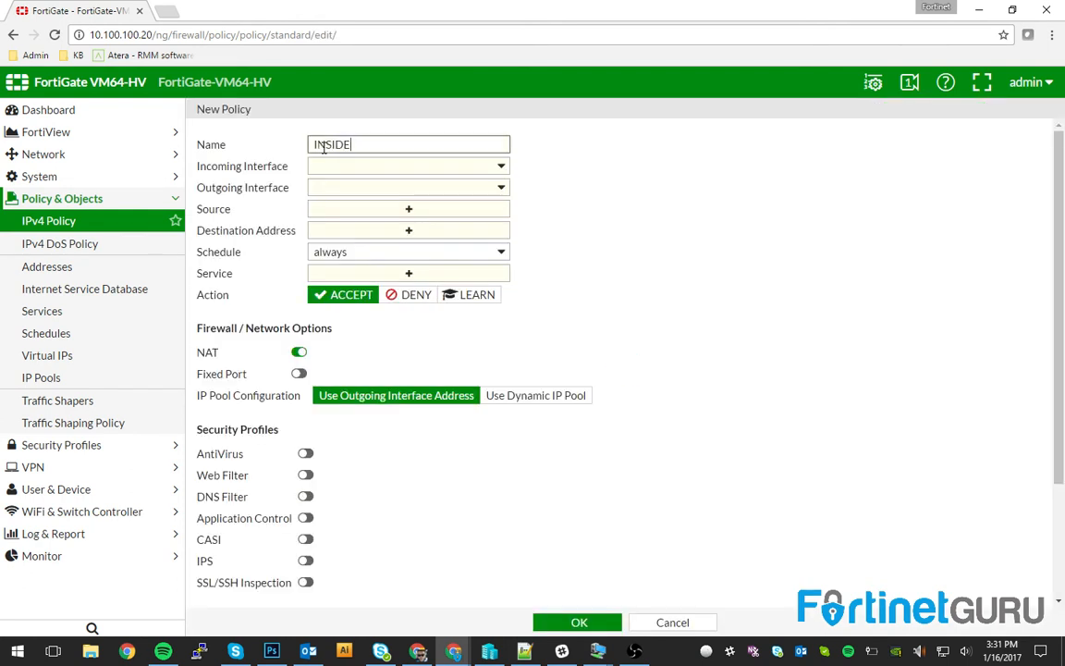
text(TOINSIDE)
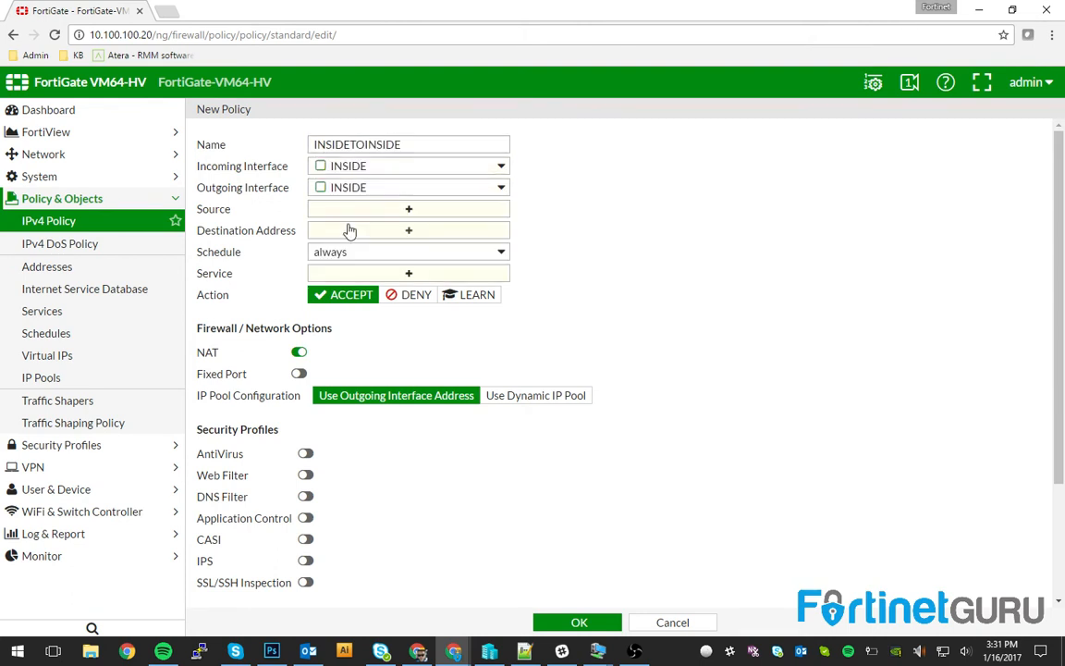
click(408, 207)
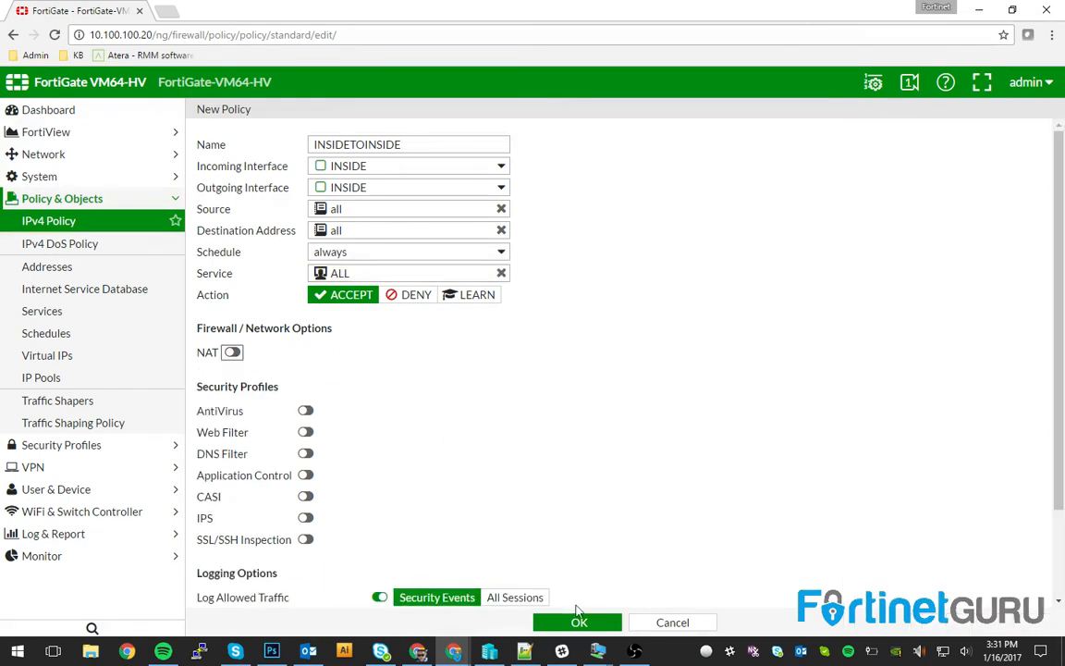
click(577, 621)
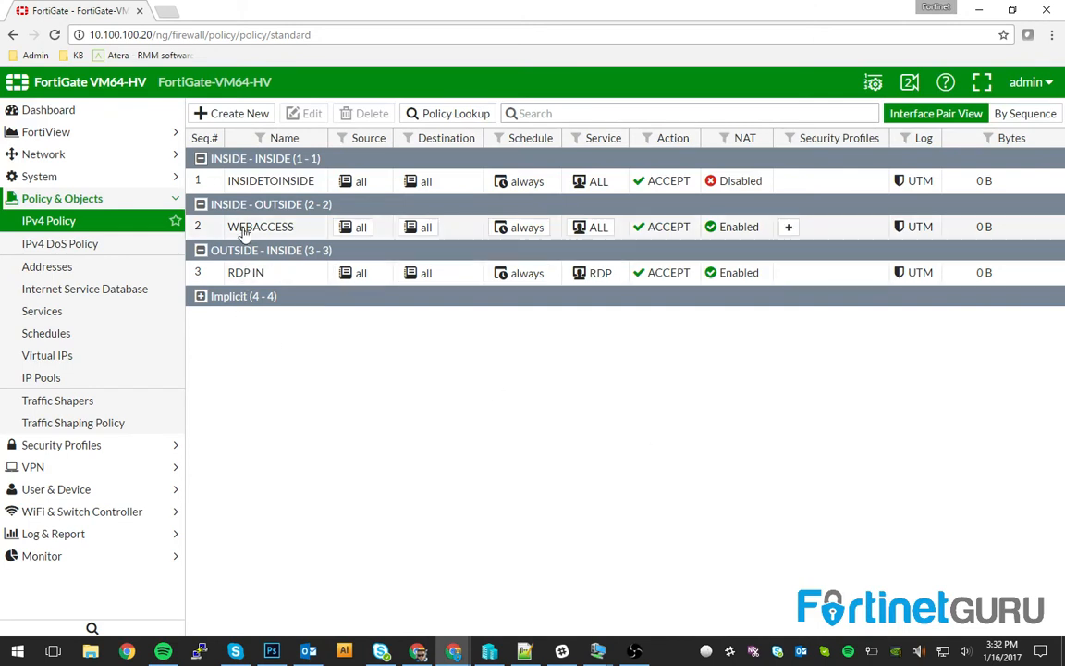
mouse_move(255, 181)
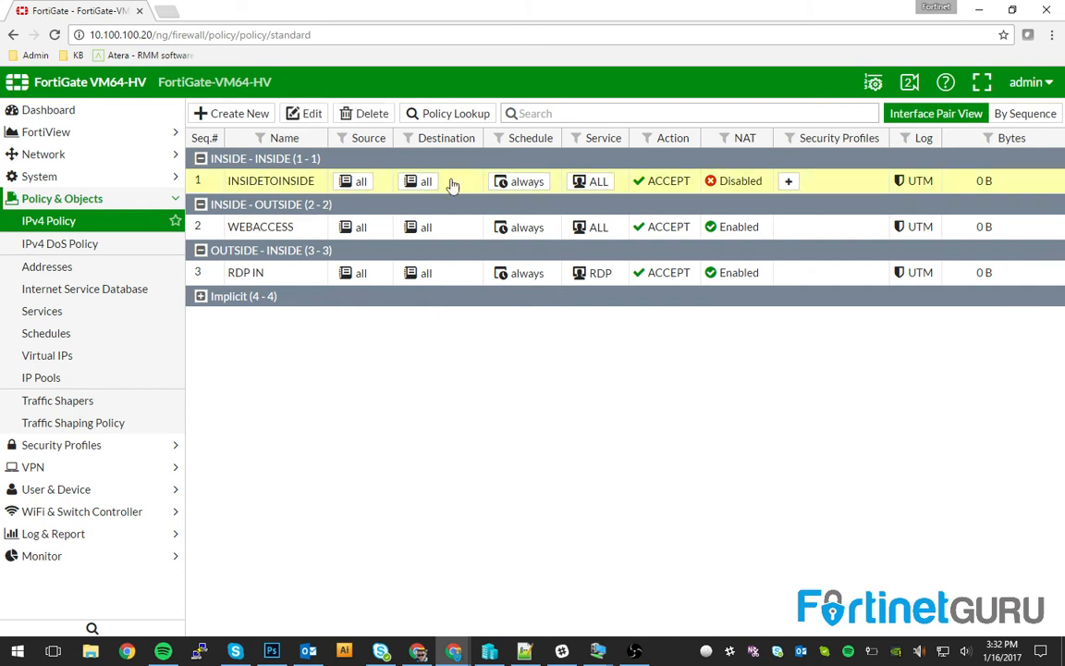
mouse_move(675, 190)
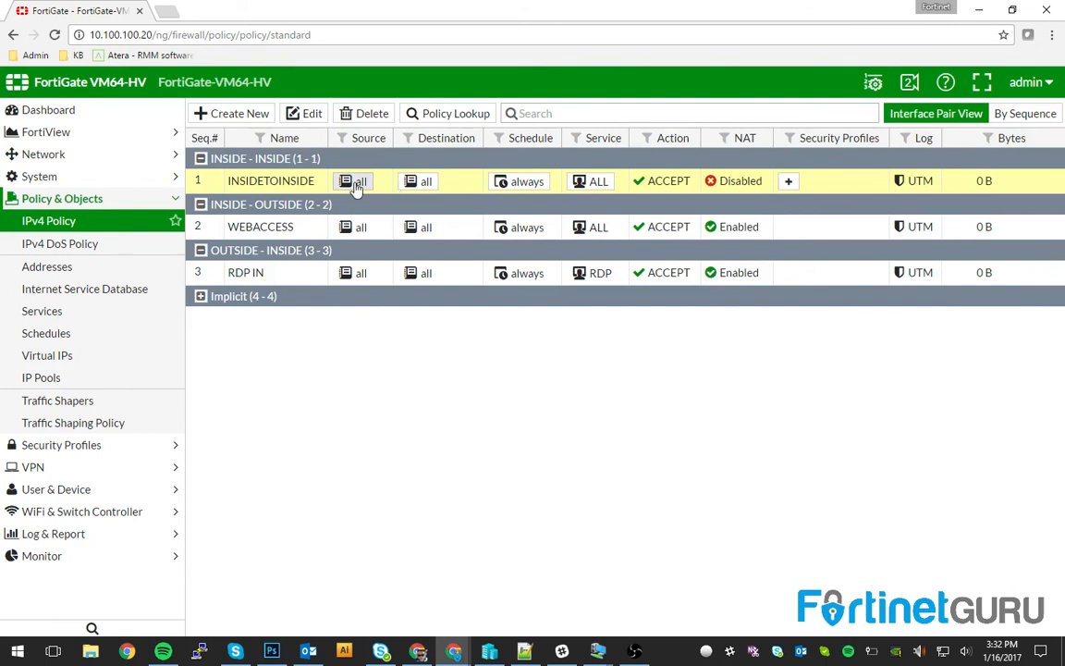
mouse_move(358, 181)
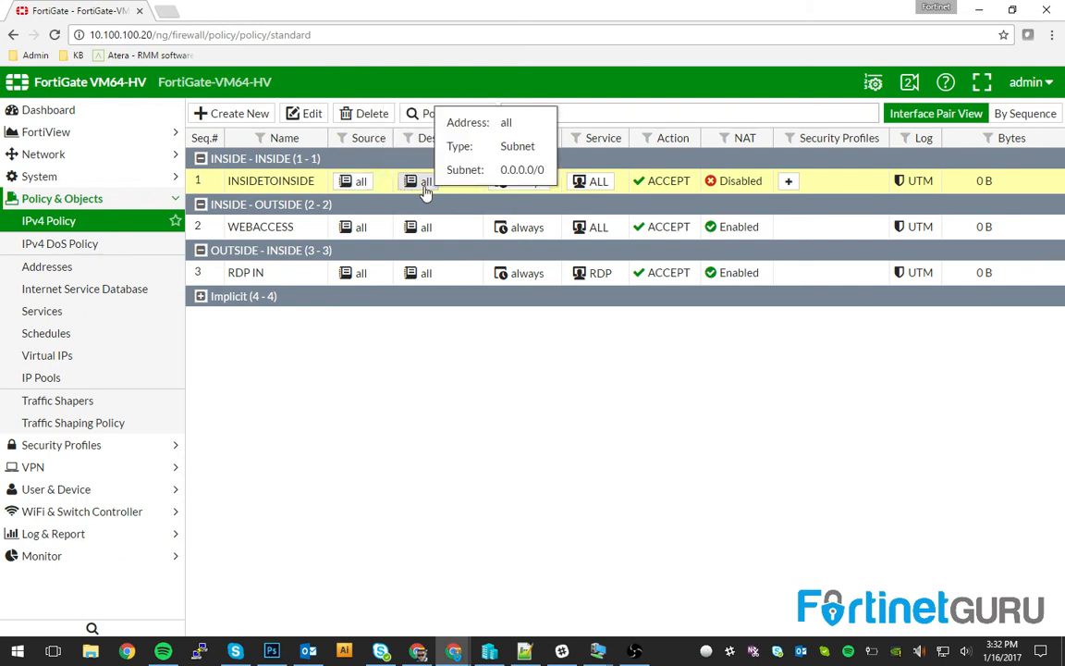
mouse_move(425, 181)
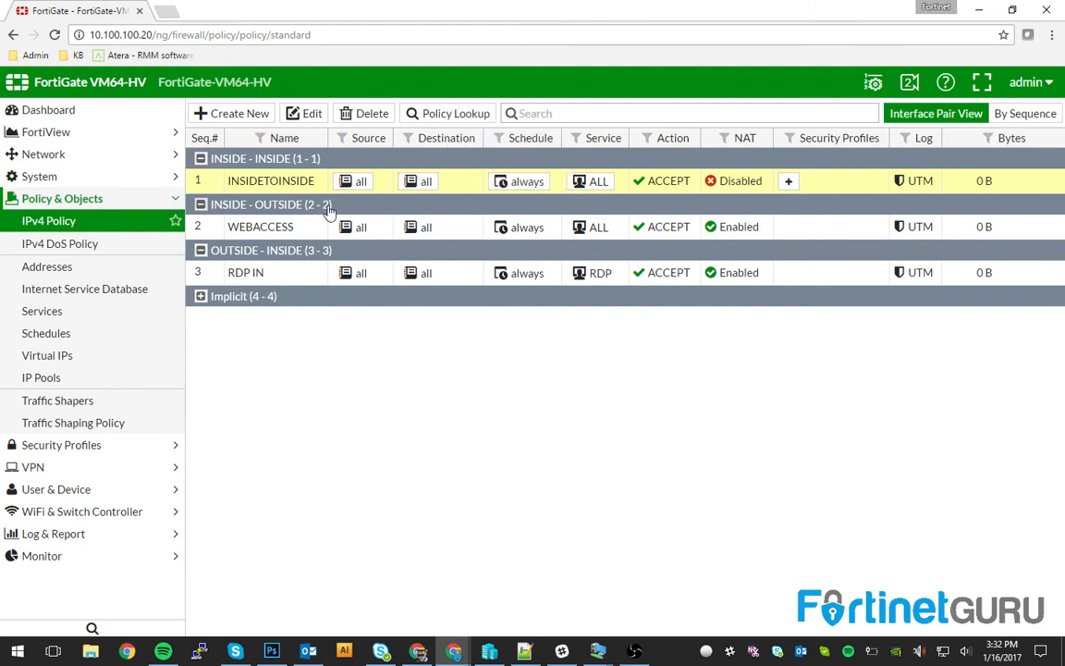
mouse_move(278, 181)
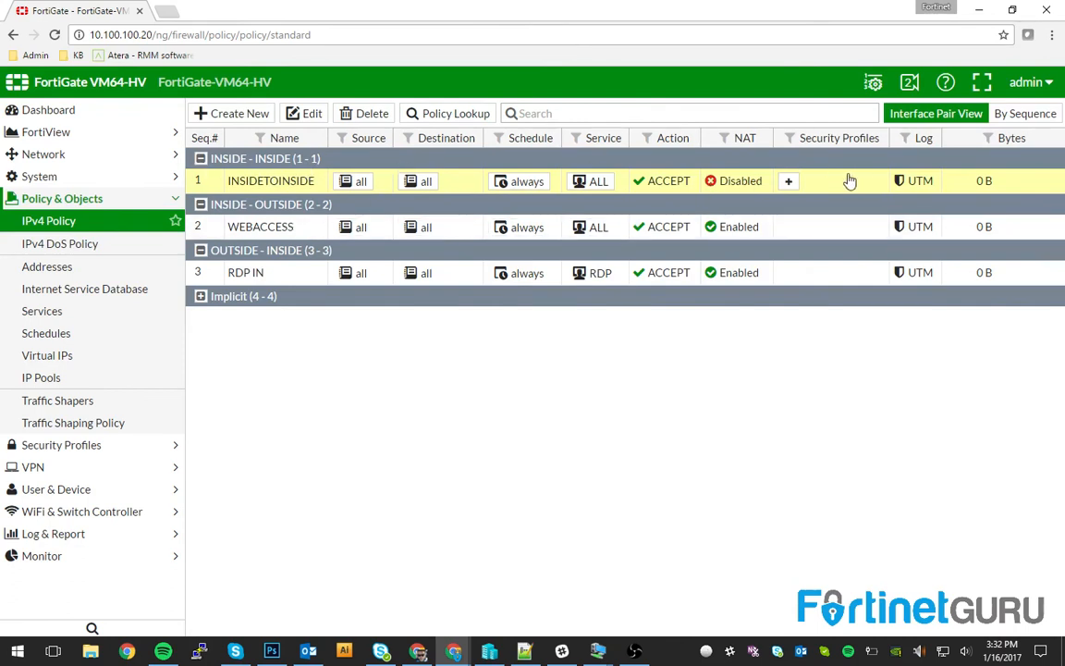
mouse_move(344, 168)
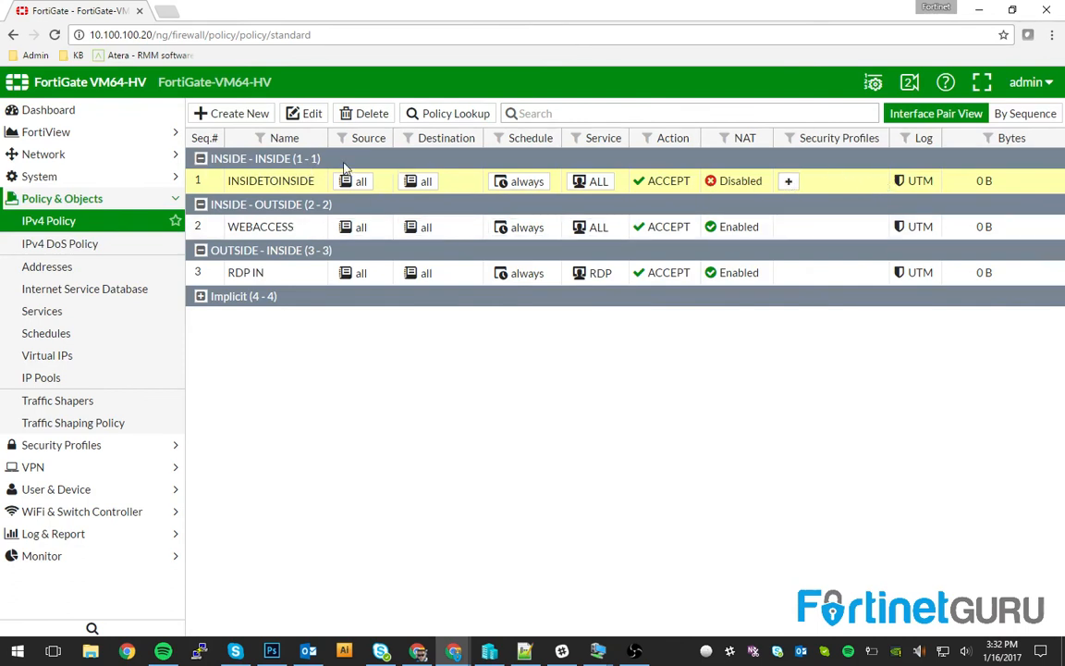
mouse_move(238, 149)
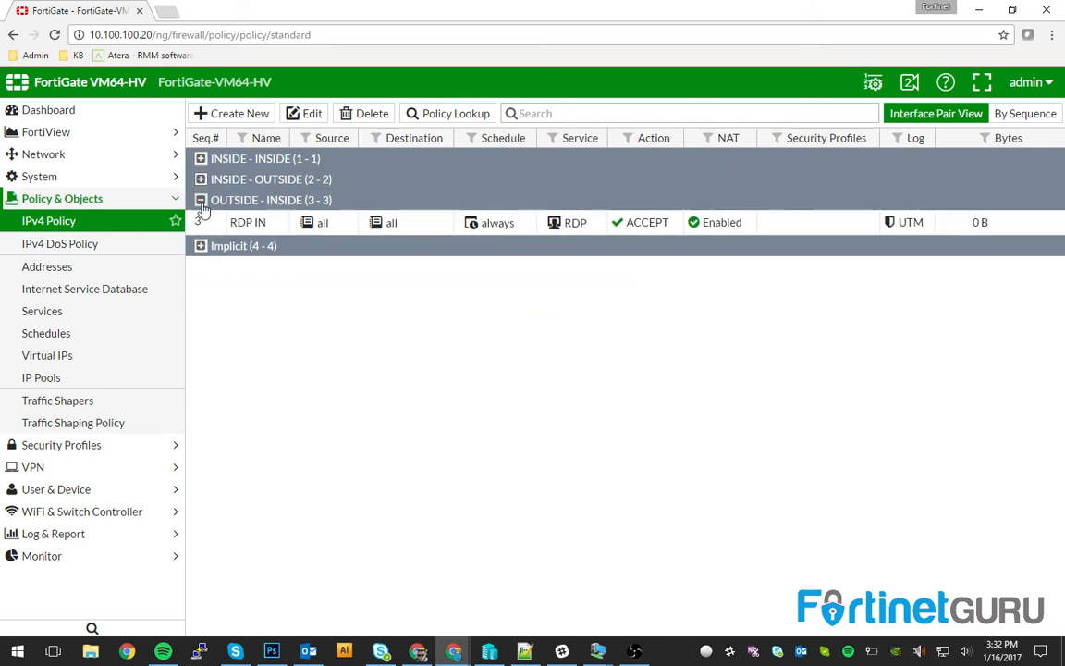
Collapse the OUTSIDE - INSIDE group and switch the policy list to By Sequence view
click(202, 200)
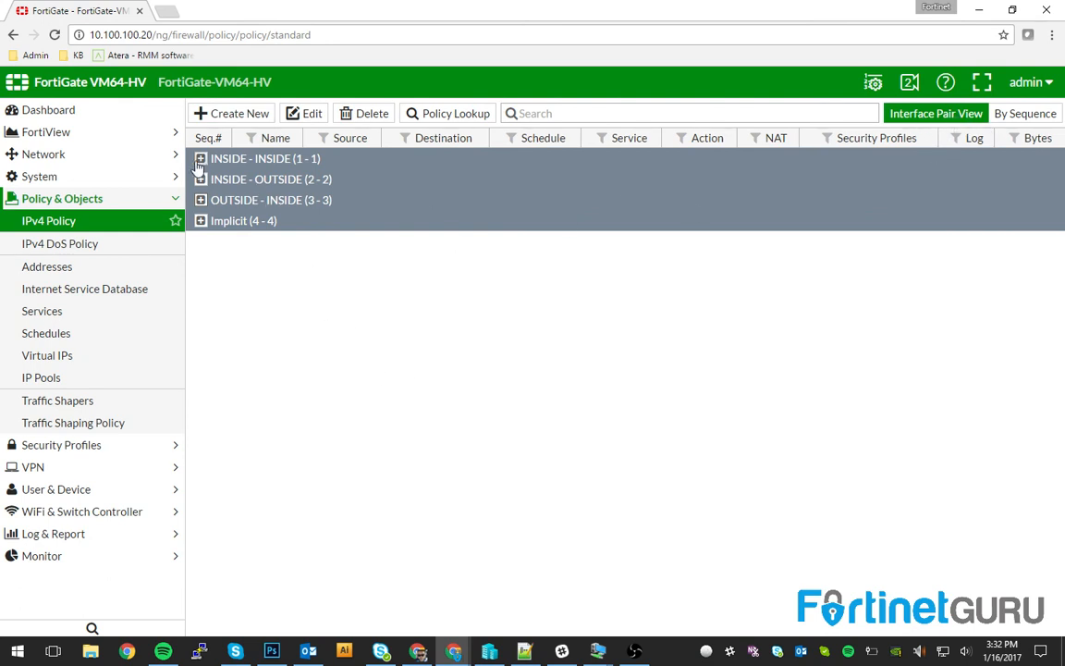
mouse_move(193, 179)
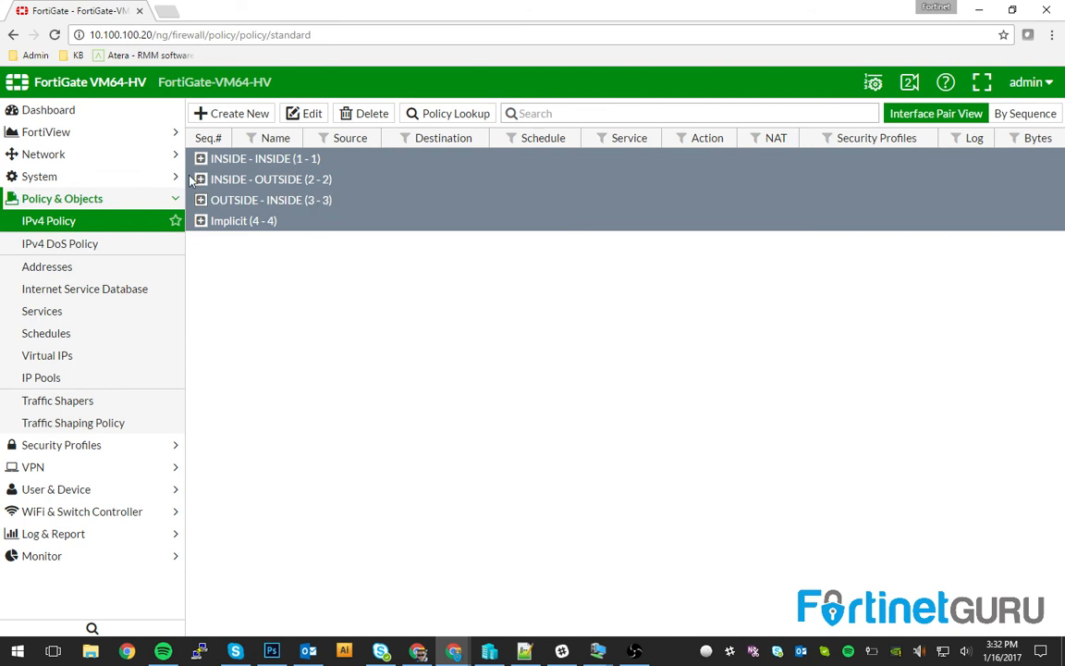
click(1024, 113)
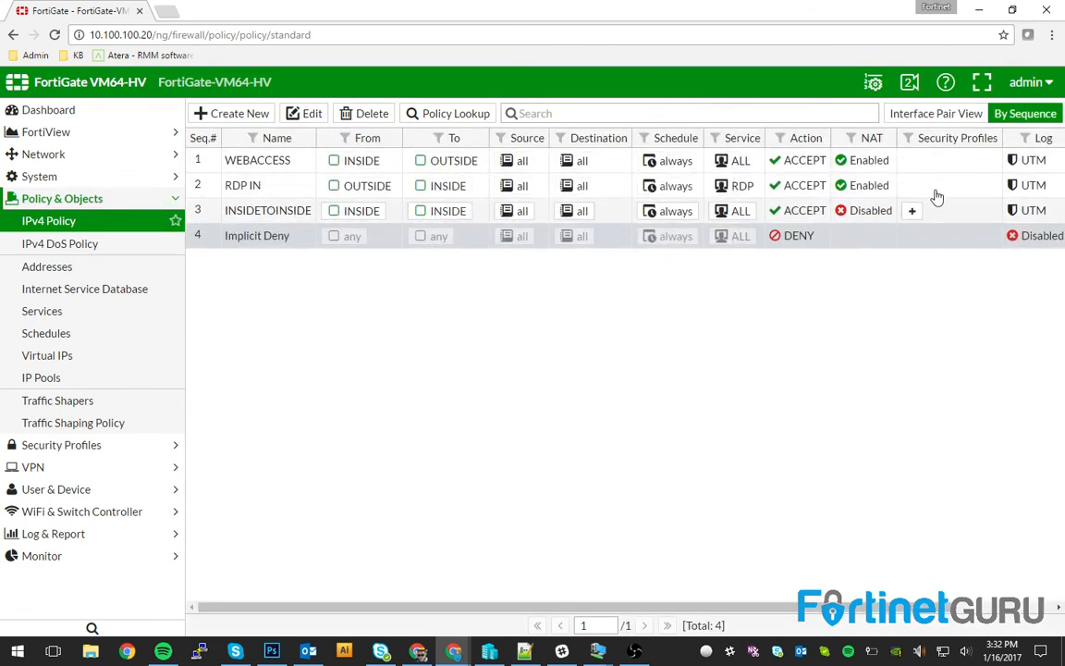
mouse_move(521, 185)
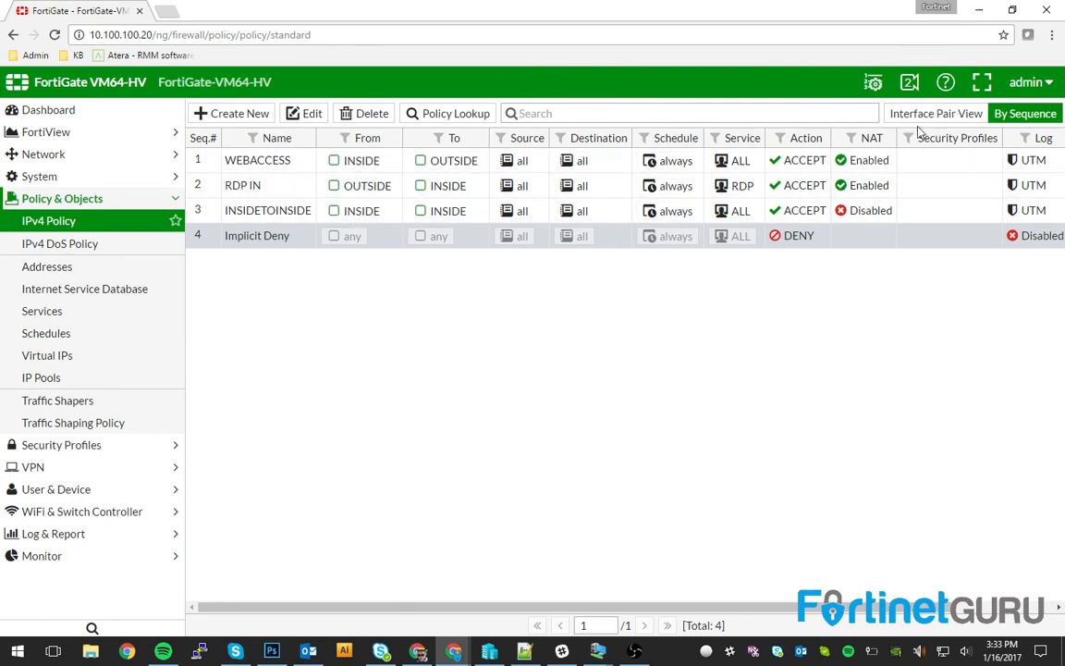
Return to Interface Pair View with the INSIDE - OUTSIDE group expanded to show WEBACCESS
click(936, 113)
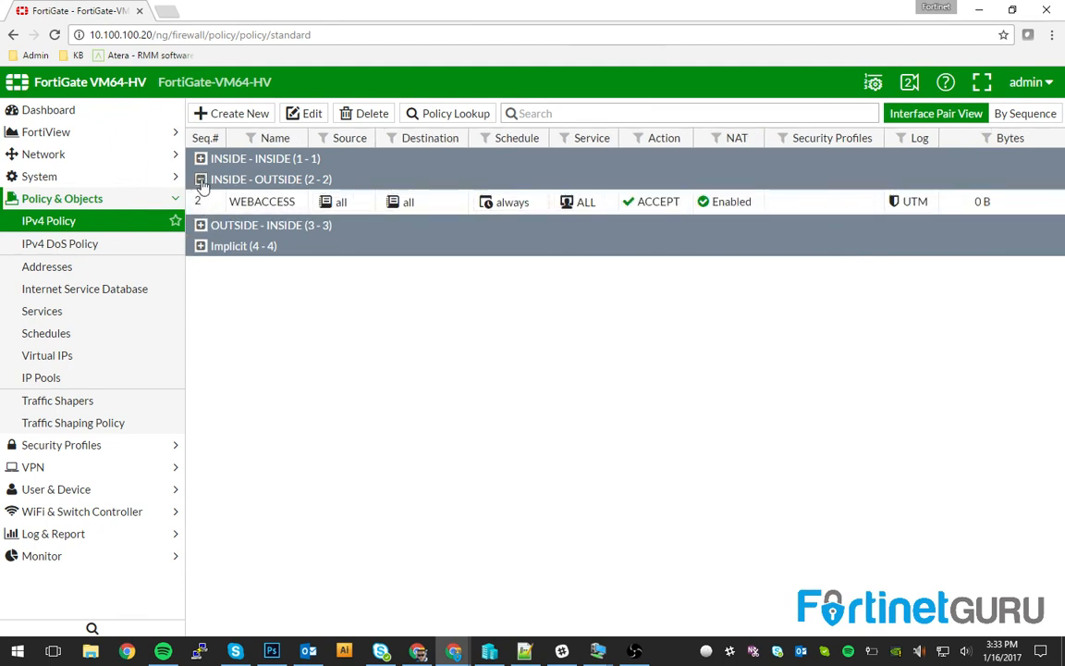
click(200, 179)
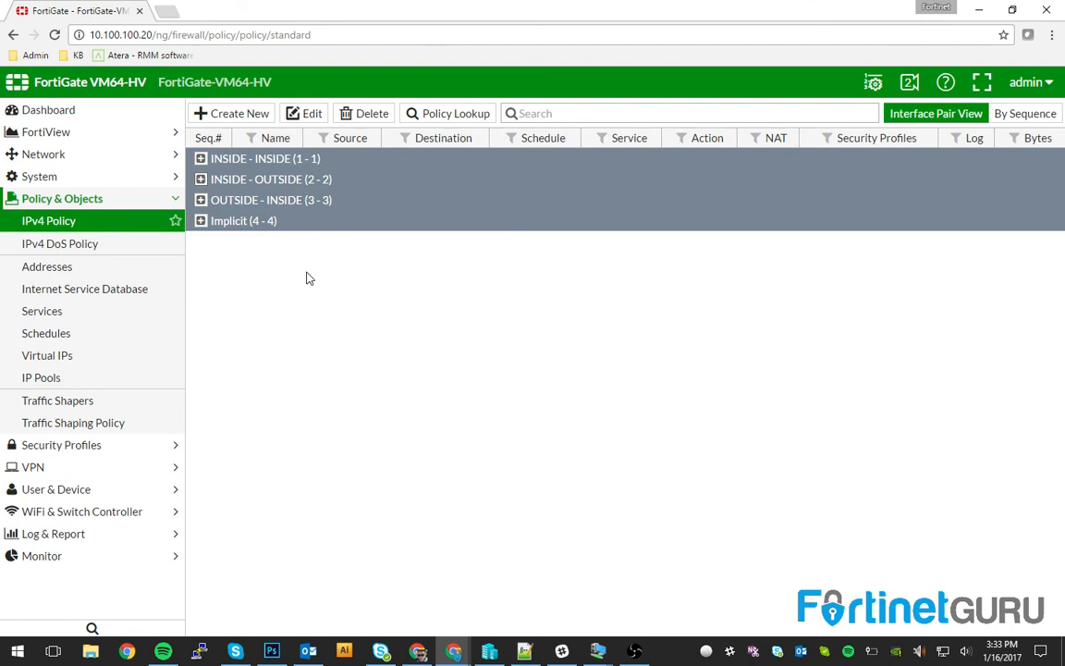
click(200, 178)
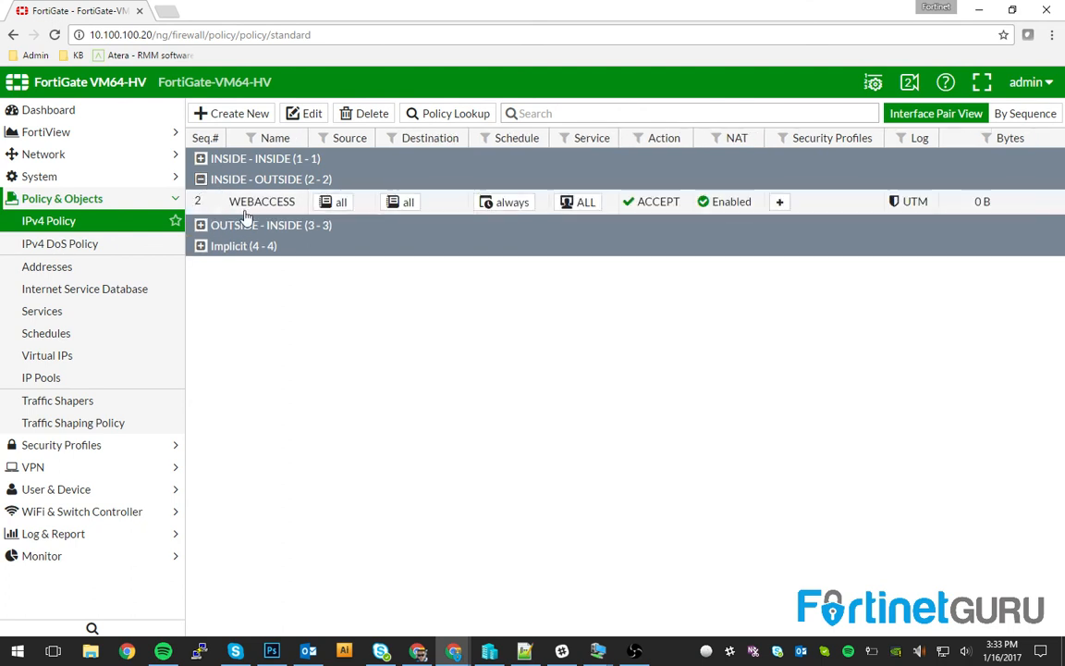
mouse_move(268, 205)
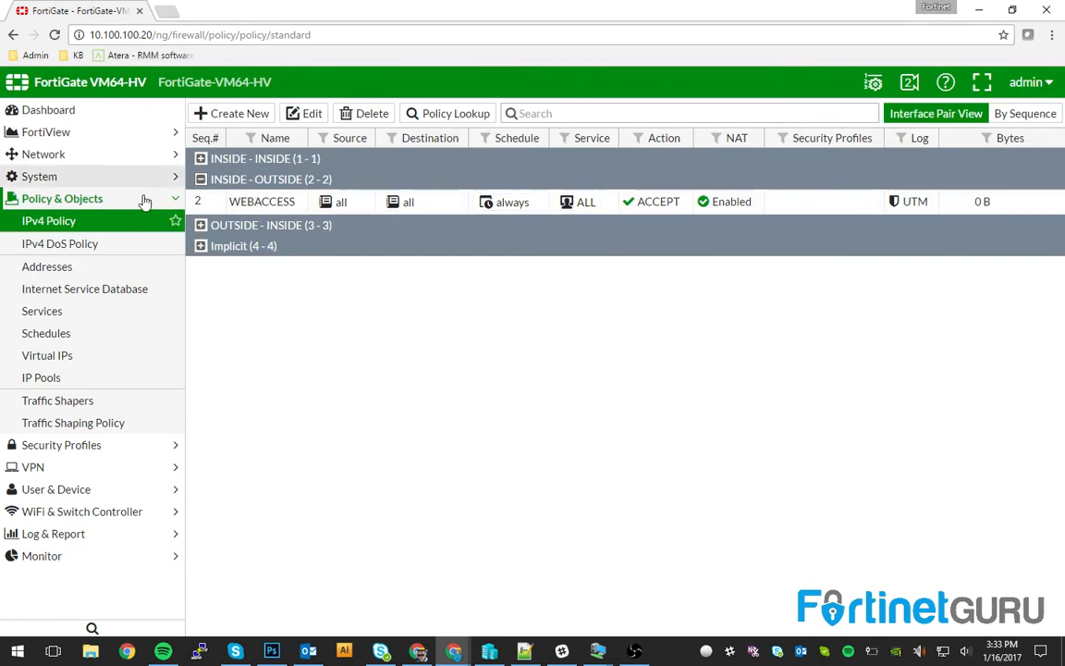
Via the Dashboard, reopen Network Interfaces listing the INSIDE and OUTSIDE zones
click(48, 109)
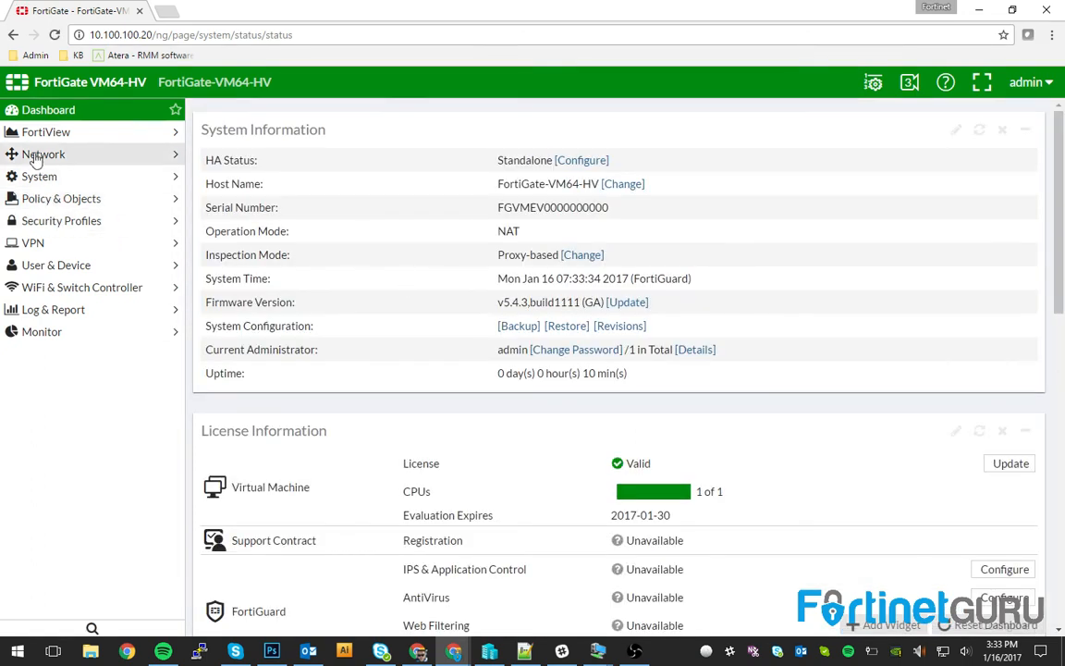
click(45, 154)
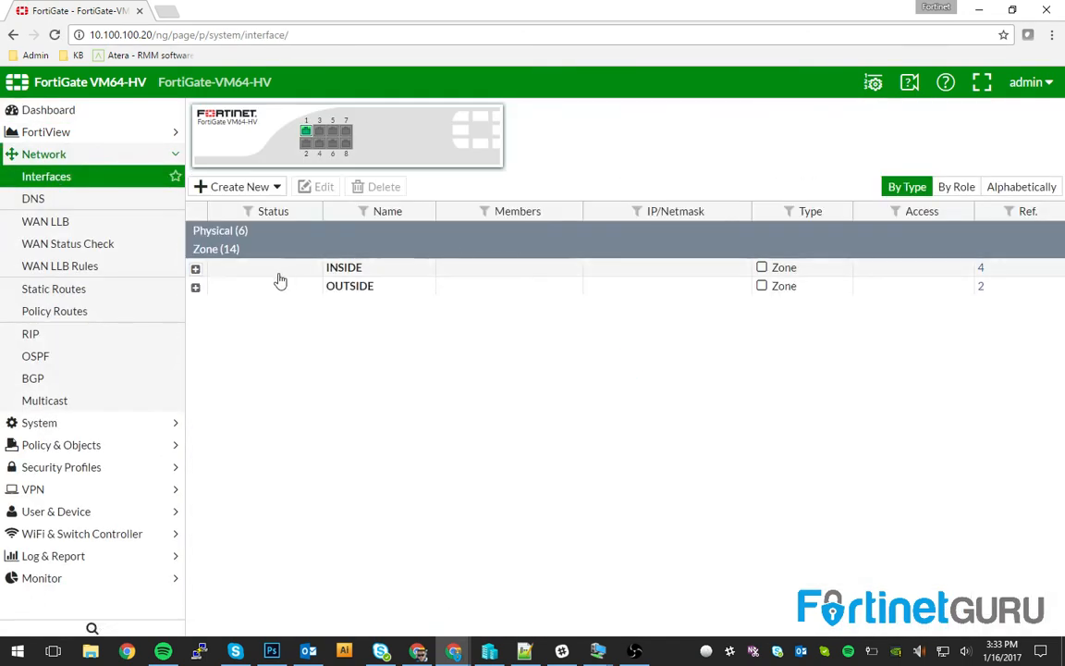
mouse_move(342, 139)
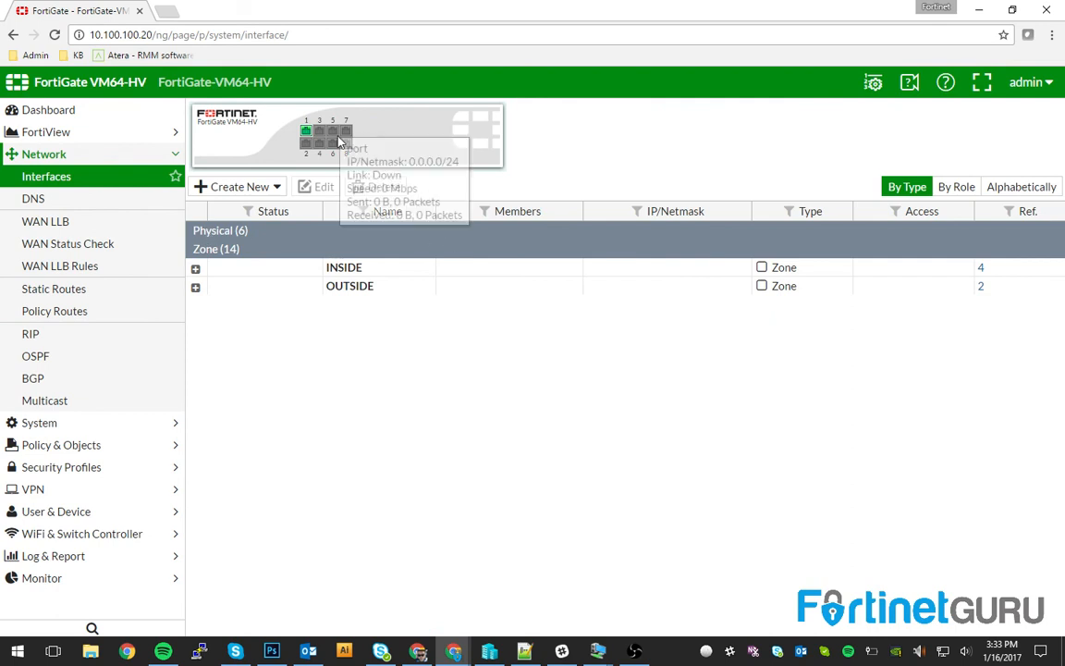